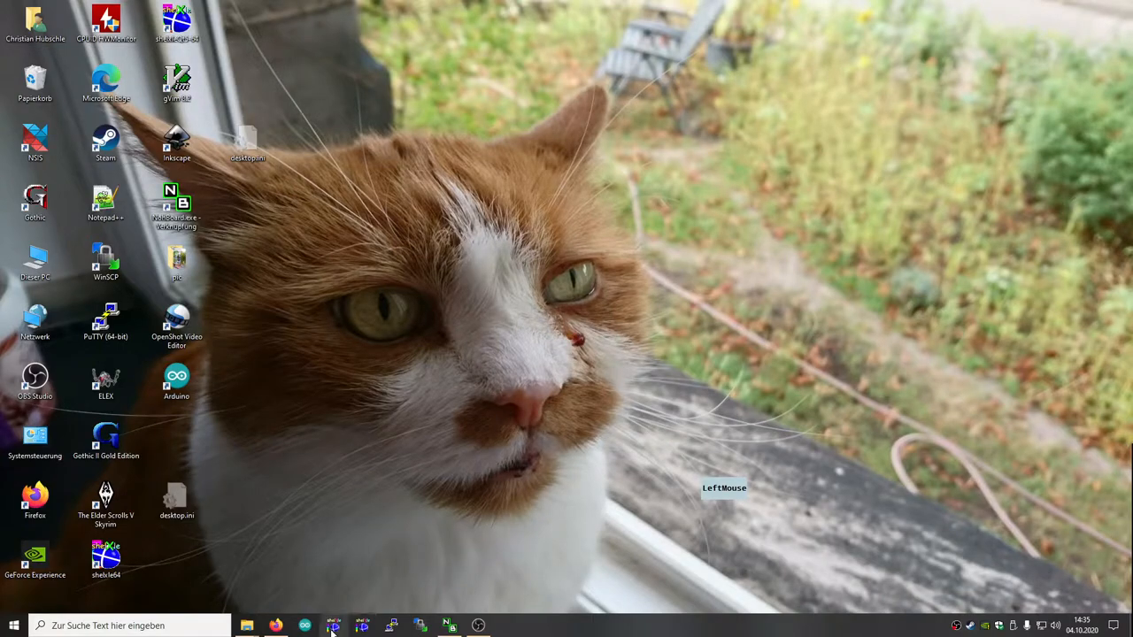
- Launch ShelXle and open the structure file b21a.res
left_click(334, 626)
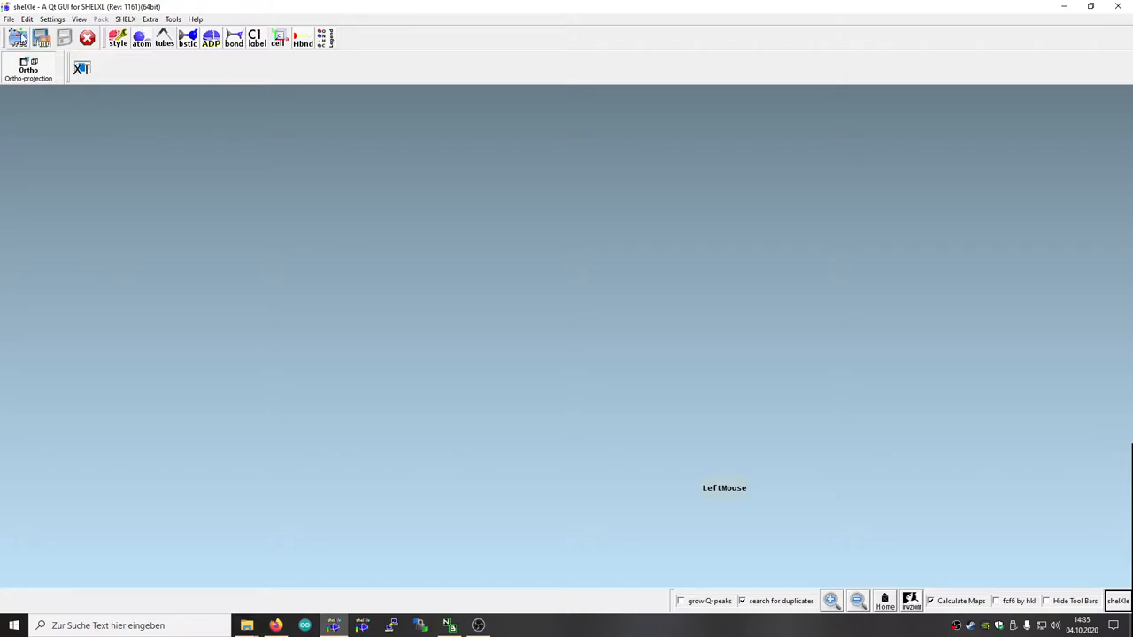
left_click(16, 37)
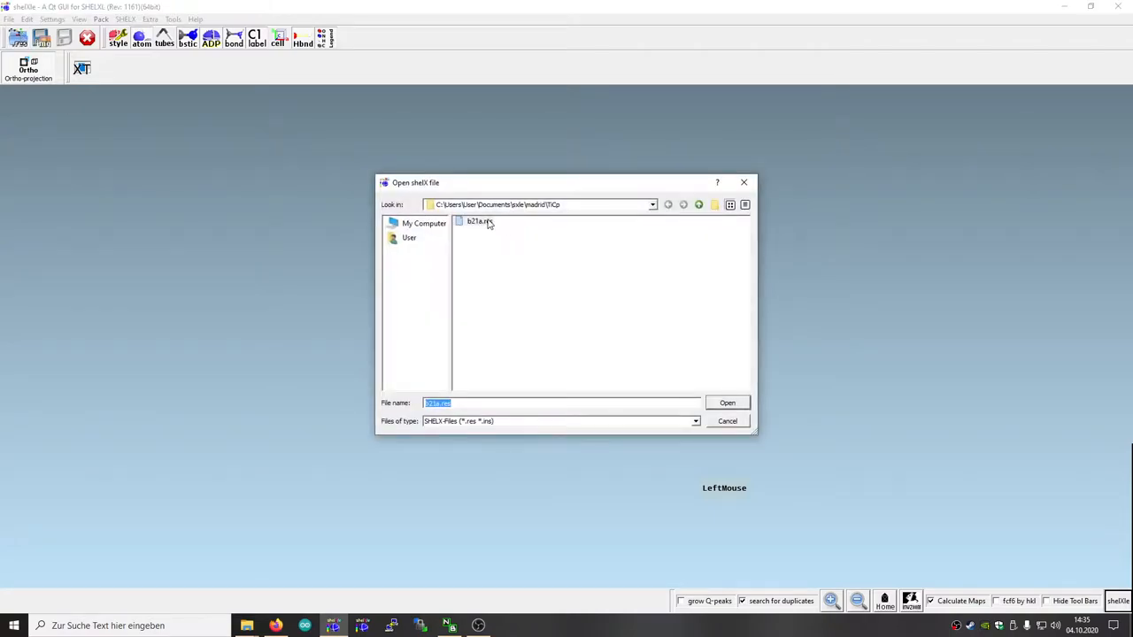
left_click(727, 403)
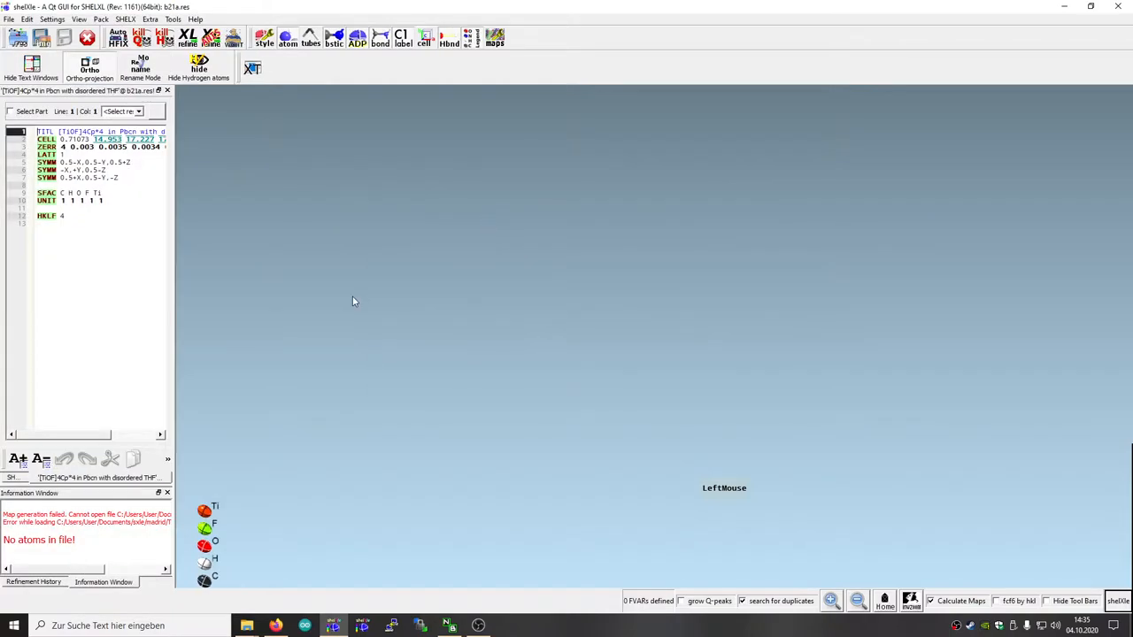
mouse_move(178, 257)
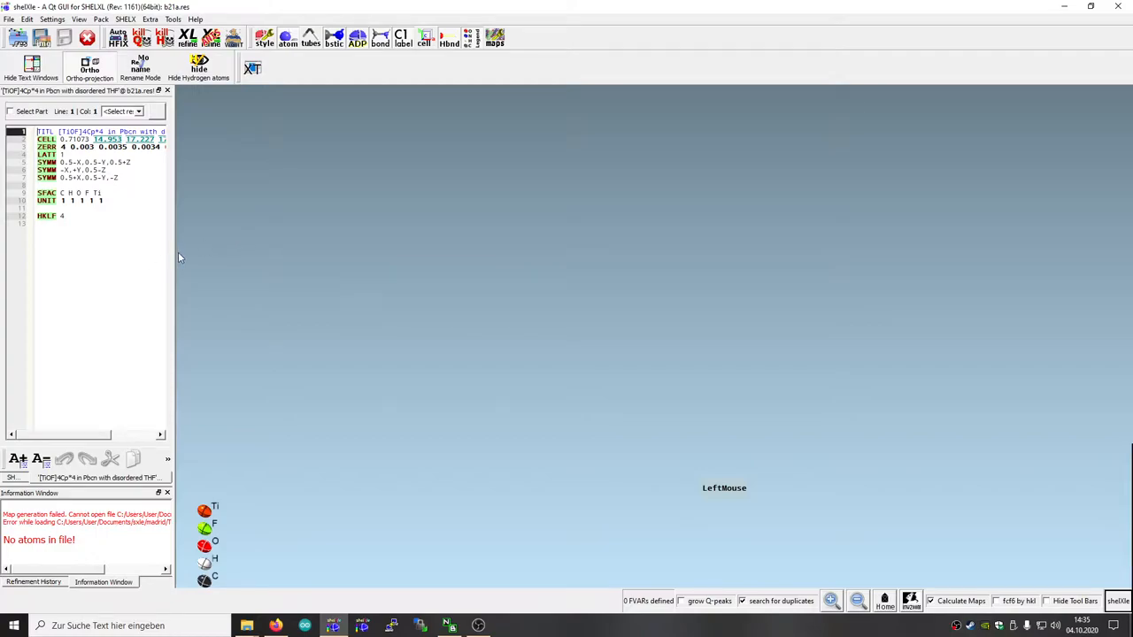
- Solve the b21a structure with SHELXT from the XT toolbar button
left_click(252, 68)
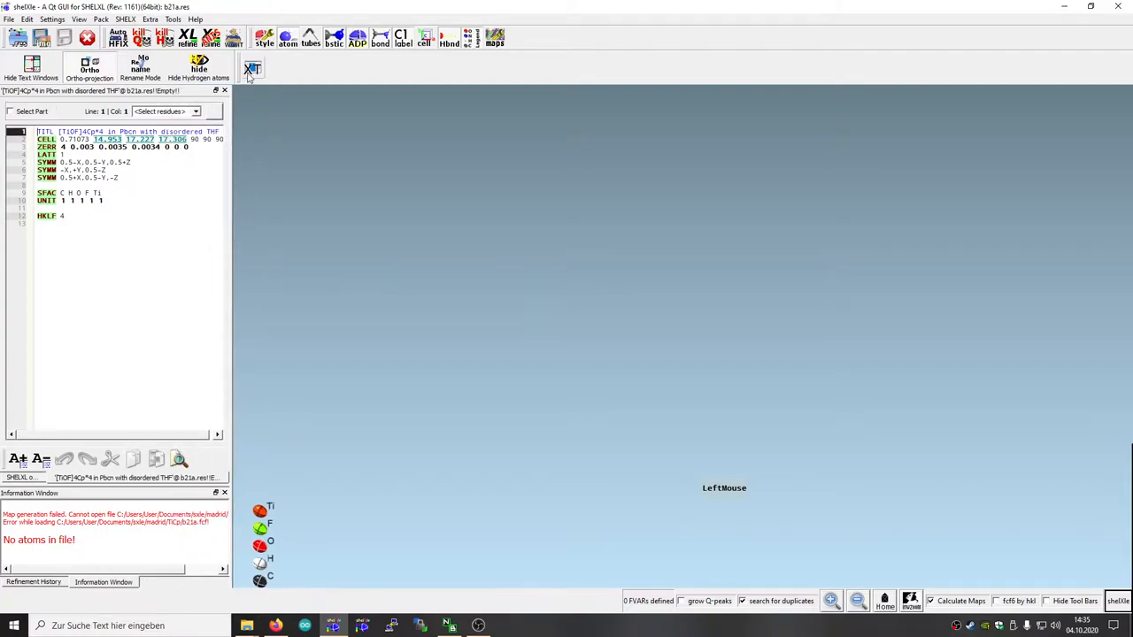
mouse_move(252, 68)
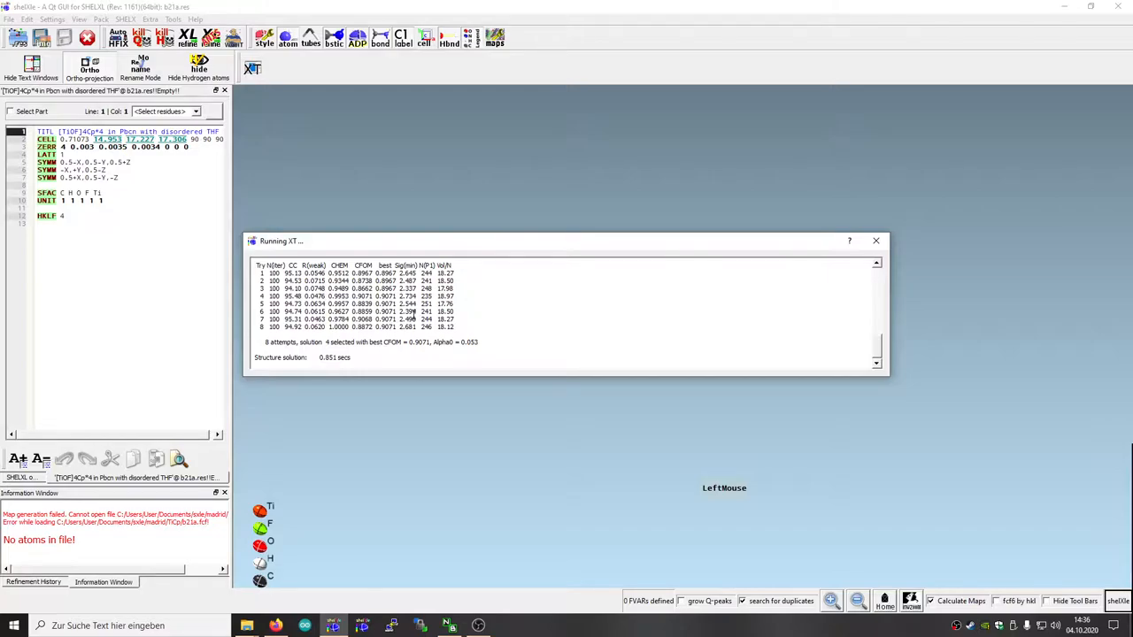
mouse_move(484, 297)
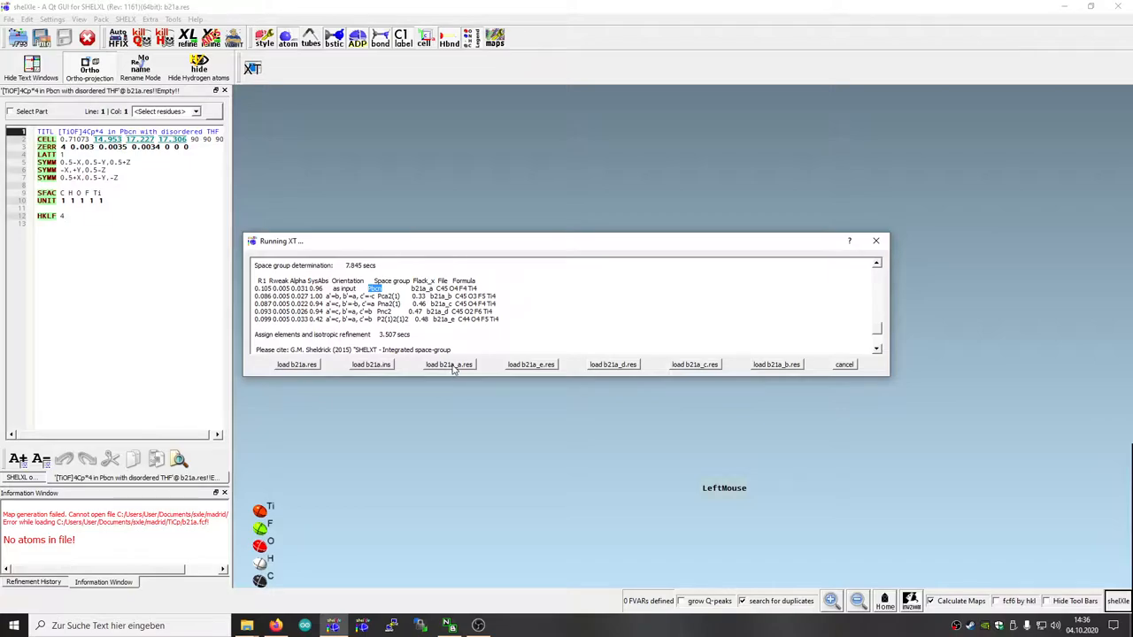
- Load the Pbcn solution b21a_a.res from the SHELXT report
left_click(449, 364)
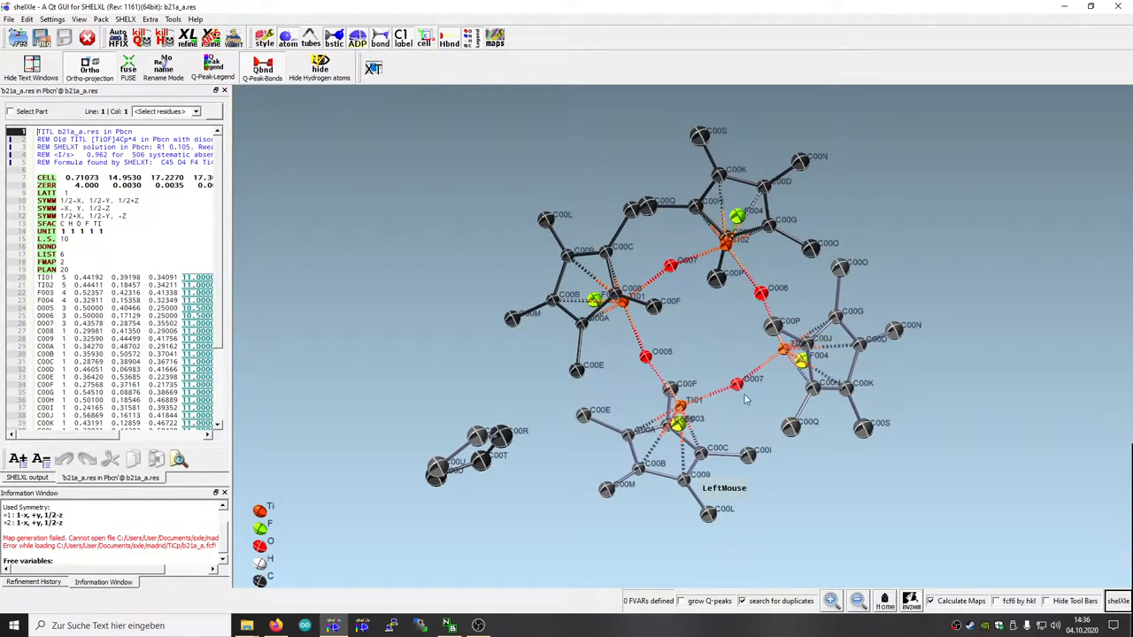
mouse_move(965, 358)
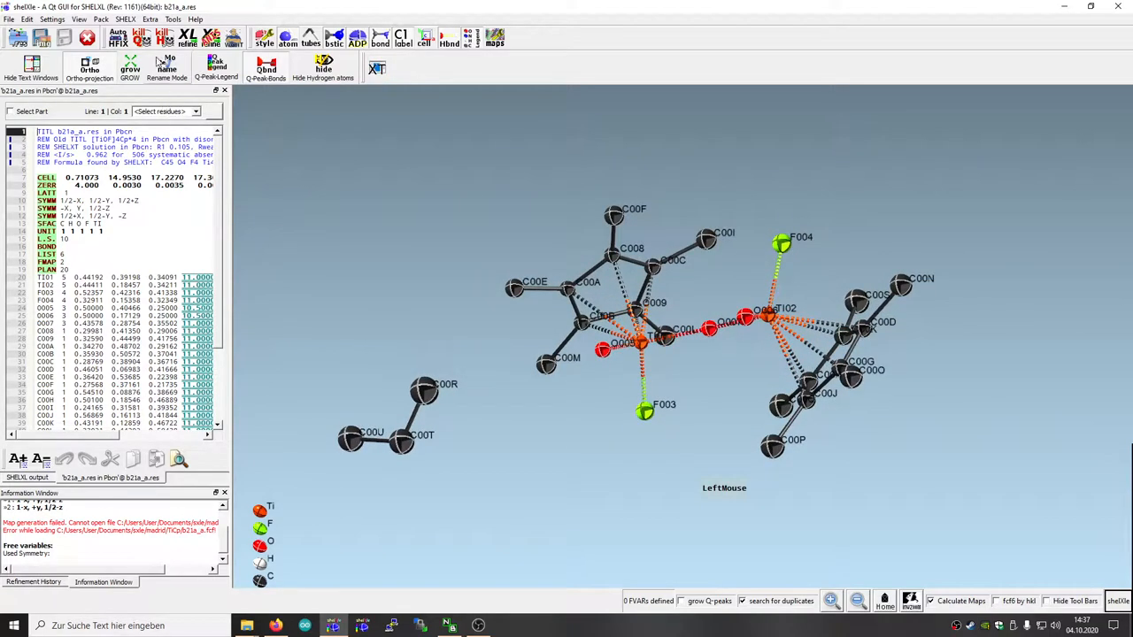
- Run Automatic Labeling to rename all 30 atoms (Ti1, Ti2, F1, O1, C1–C20) into residues M001/M002
left_click(124, 19)
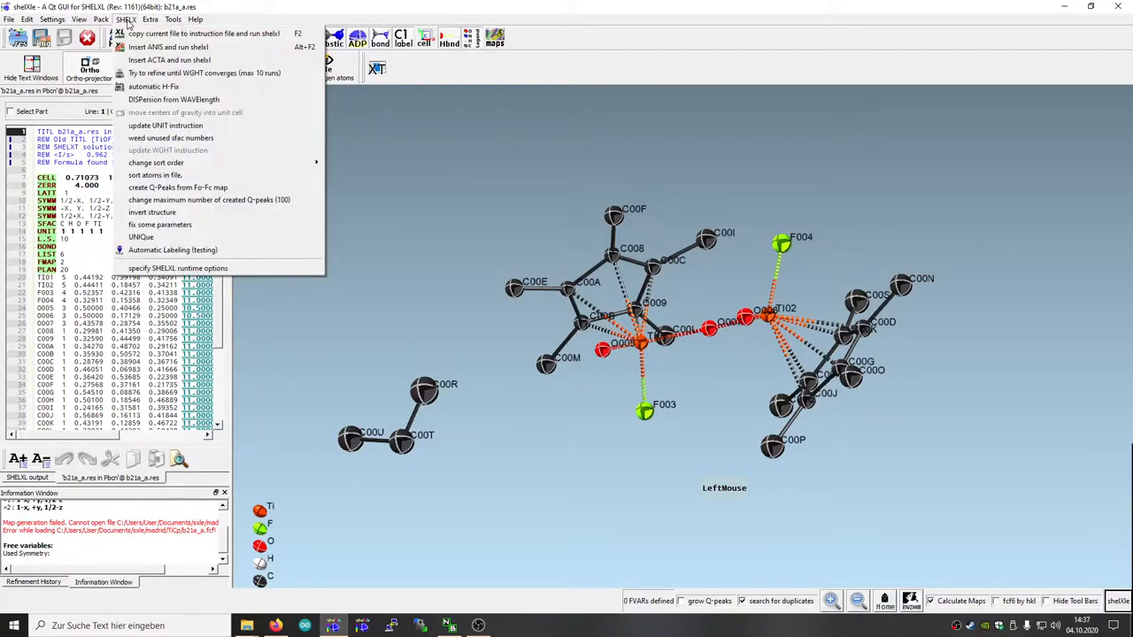
mouse_move(186, 249)
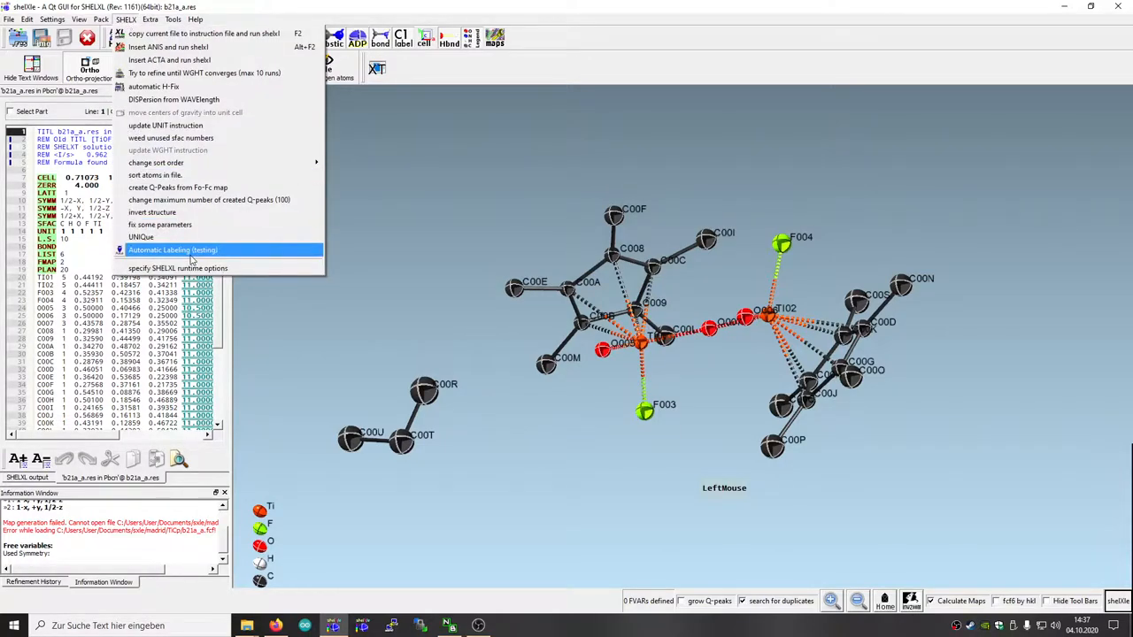
left_click(173, 250)
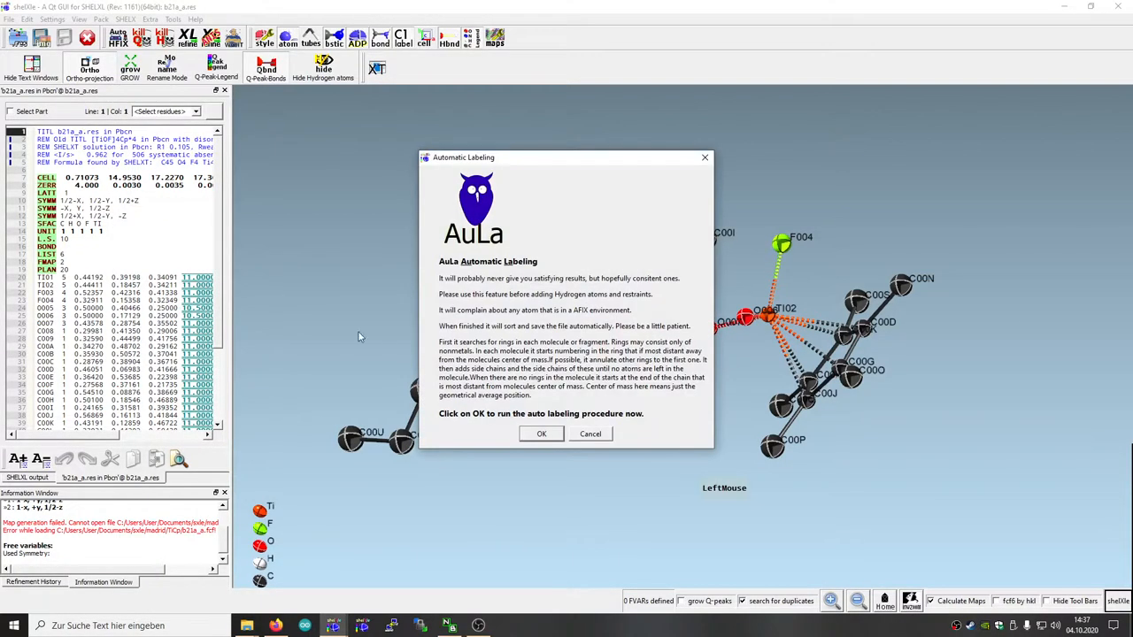
left_click(541, 434)
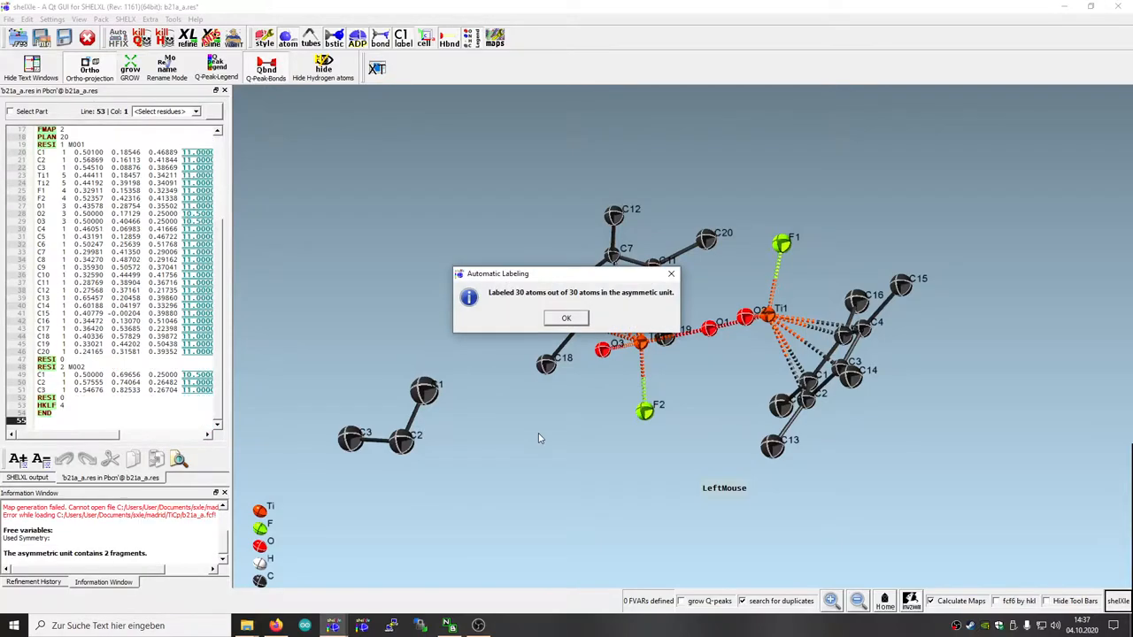
left_click(565, 318)
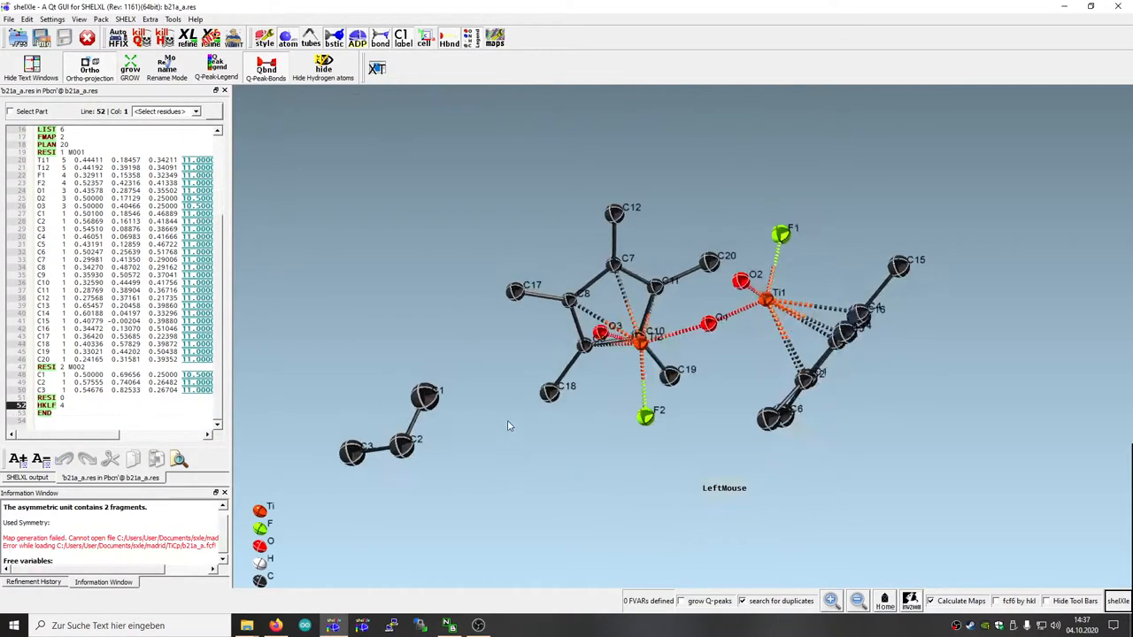
- Grow the structure by symmetry and rotate to inspect the complete titanium complex
scroll("up", 3)
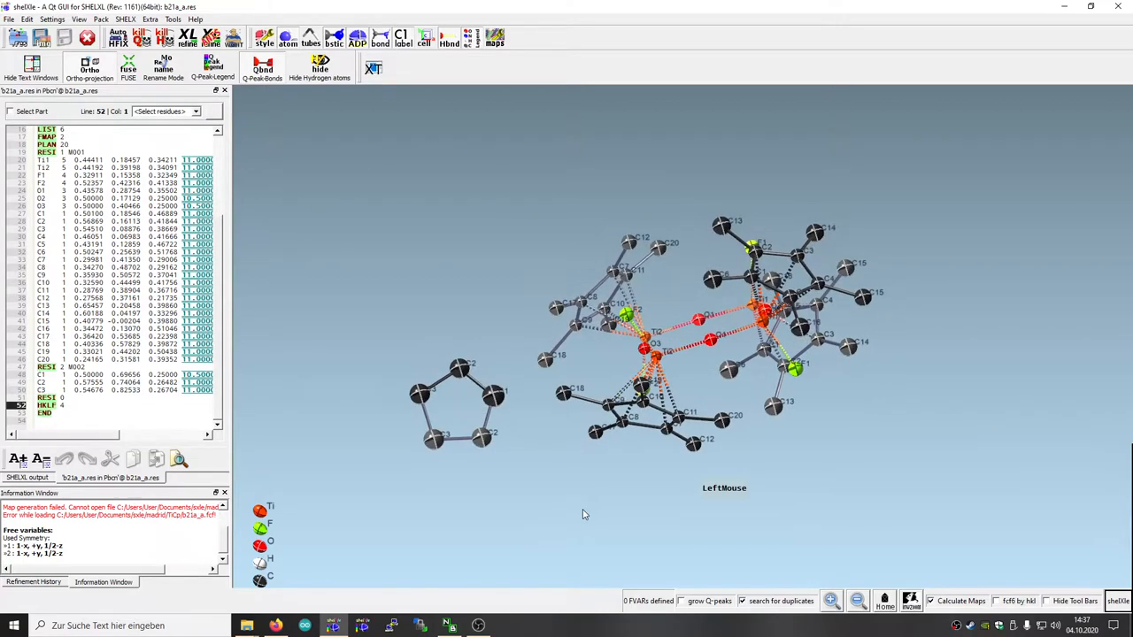
mouse_move(545, 498)
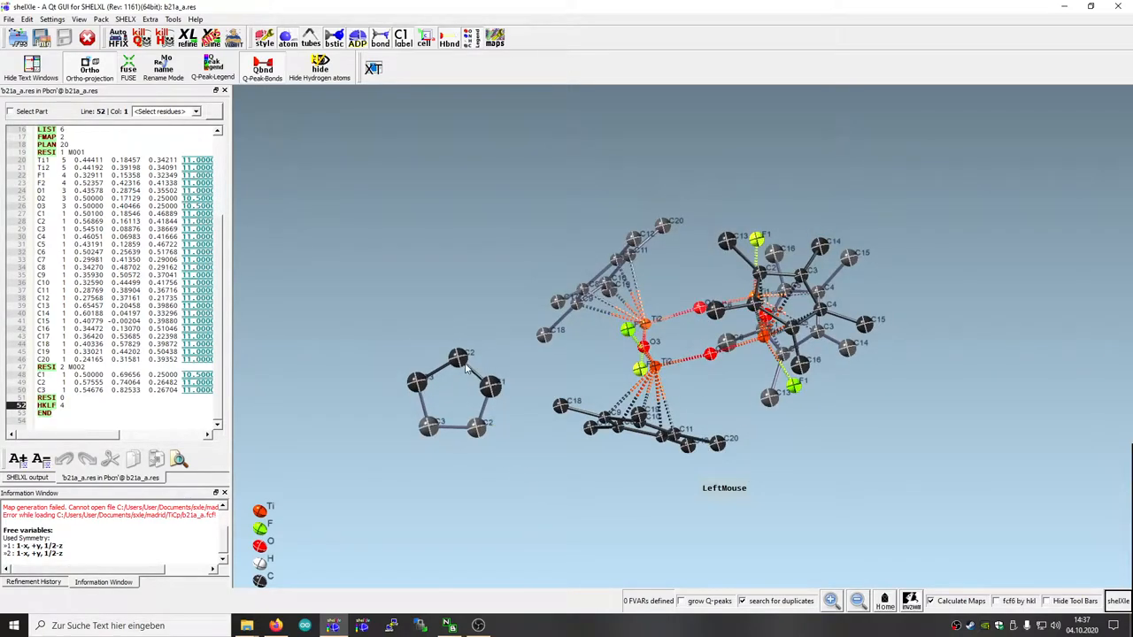
mouse_move(466, 465)
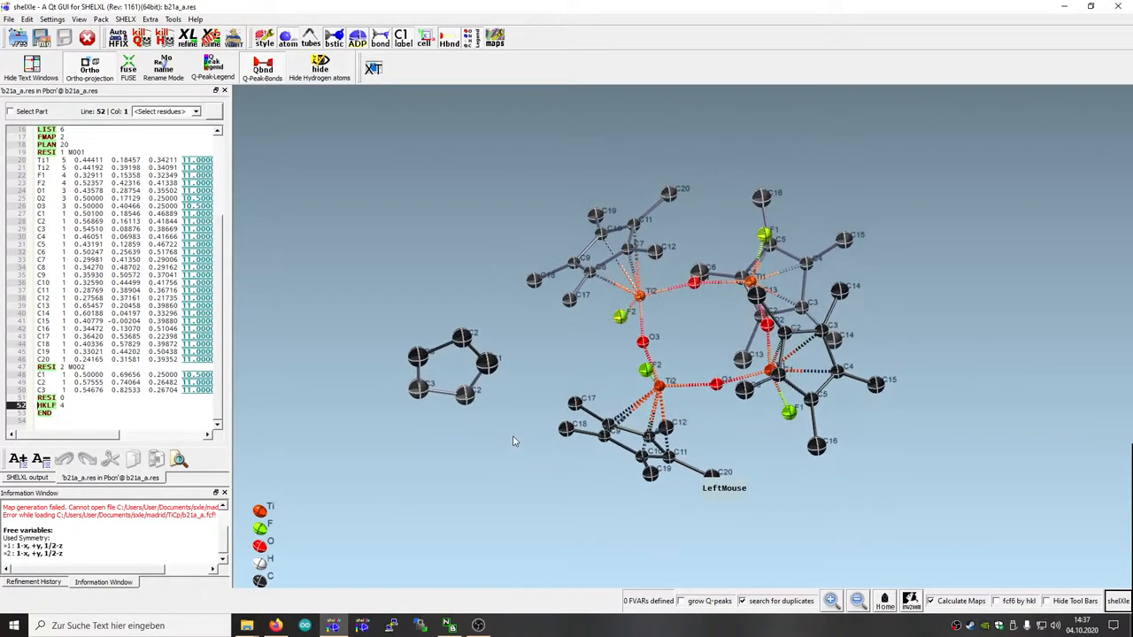
mouse_move(502, 454)
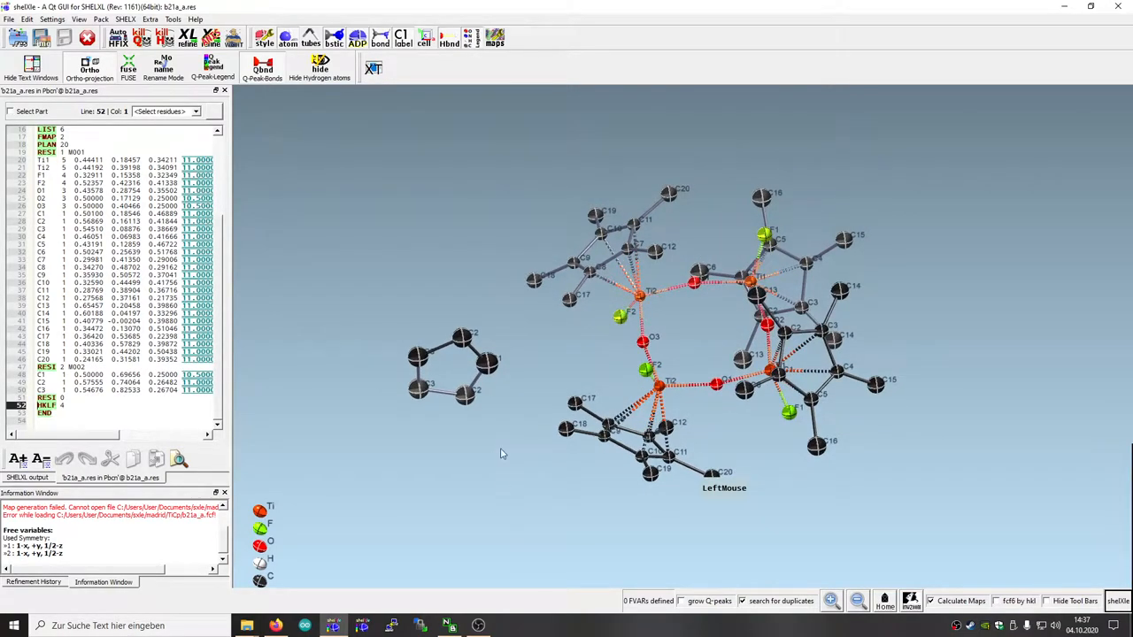
left_click_drag(503, 454, 475, 501)
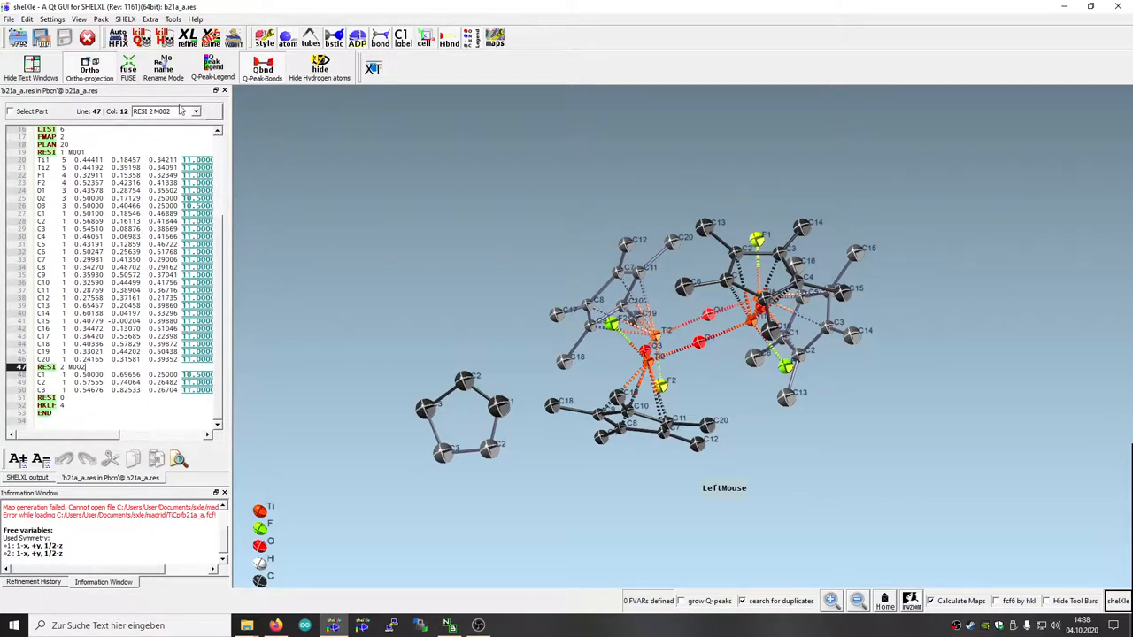
- Select residue M002, hide all other atoms, then select residue M001's atoms
left_click(194, 111)
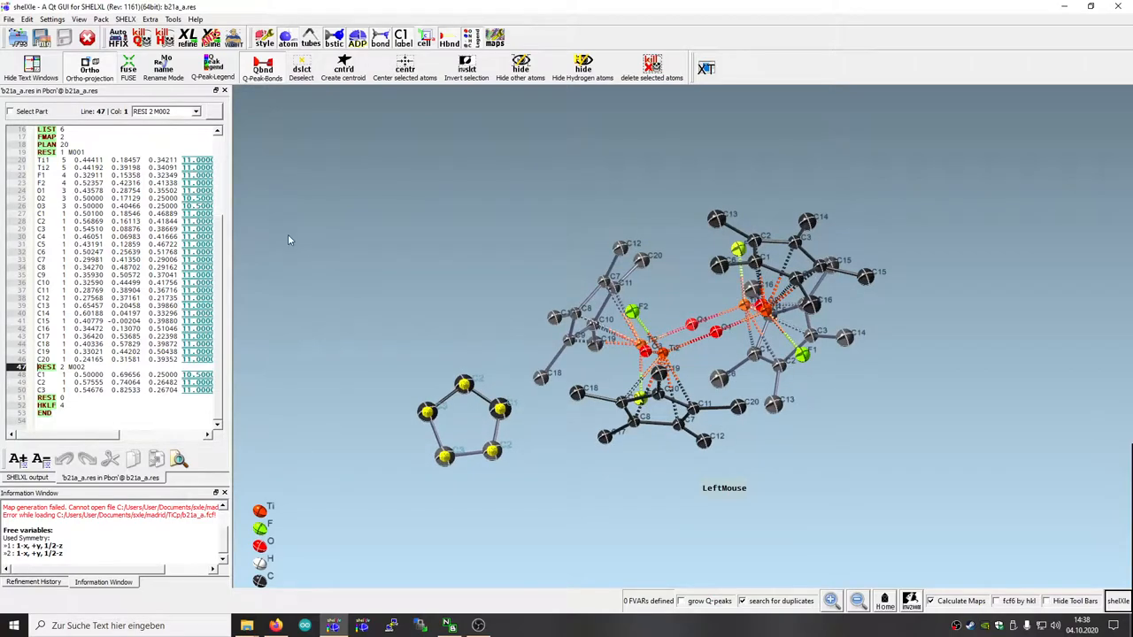
mouse_move(335, 103)
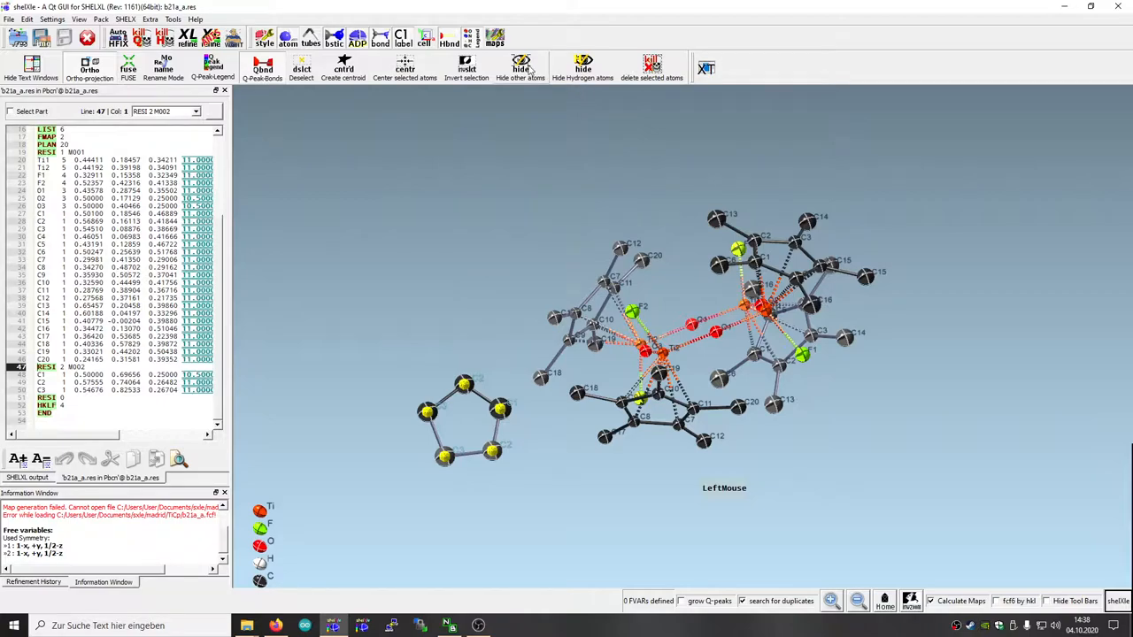
left_click(520, 67)
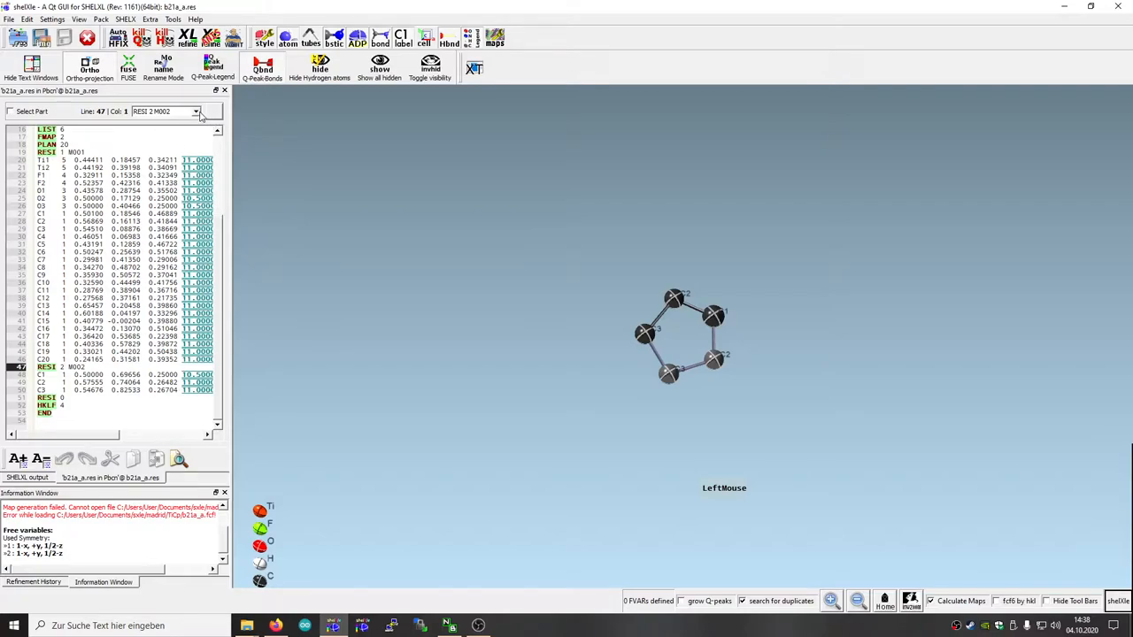
left_click(195, 110)
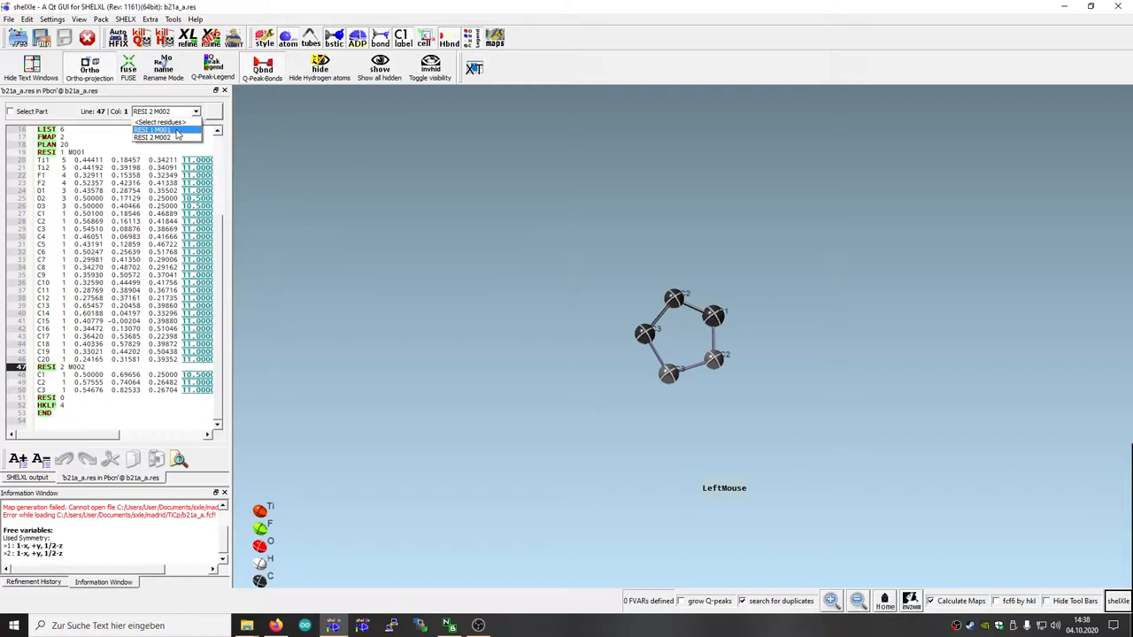
left_click(151, 129)
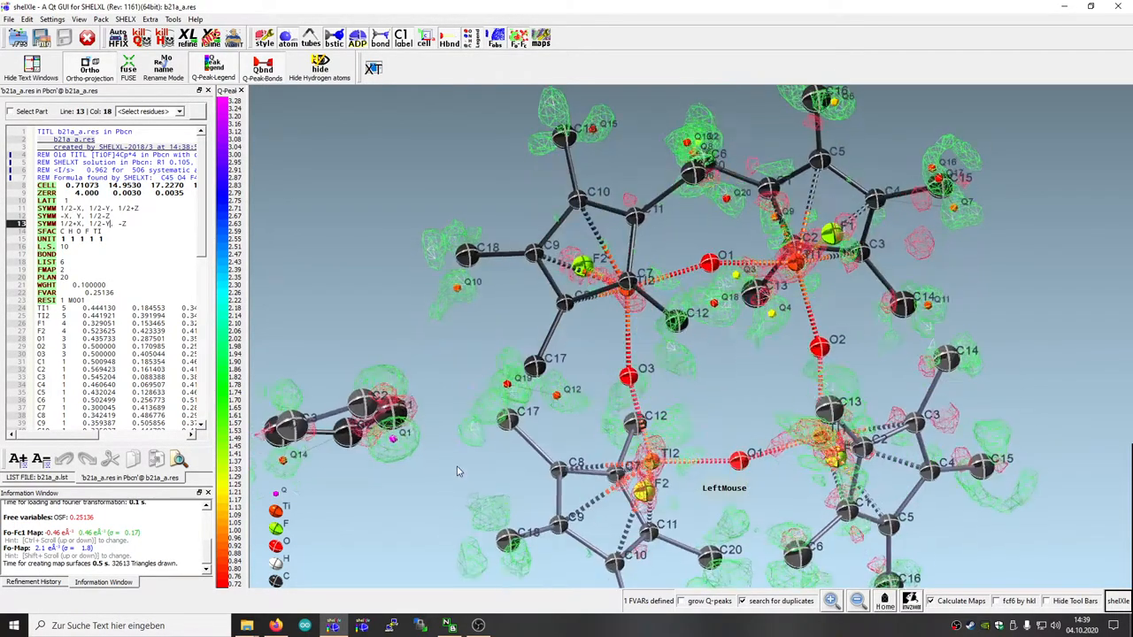
- Rotate the refined structure to inspect the difference map and Q-peaks
left_click_drag(458, 472, 402, 493)
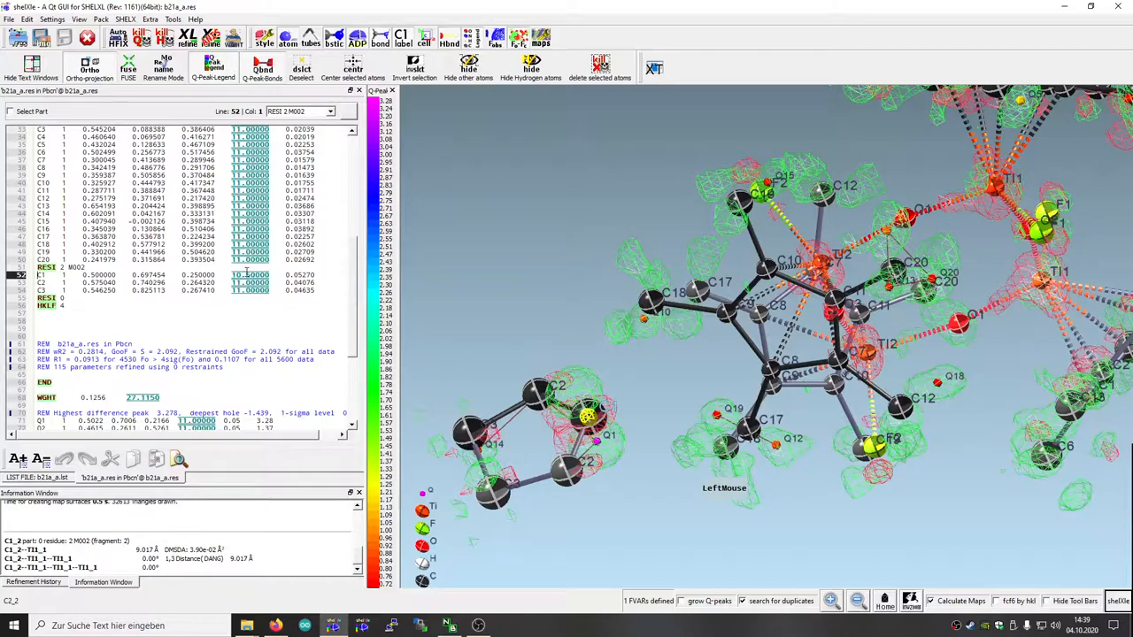
mouse_move(257, 279)
type("PART -1 10.5")
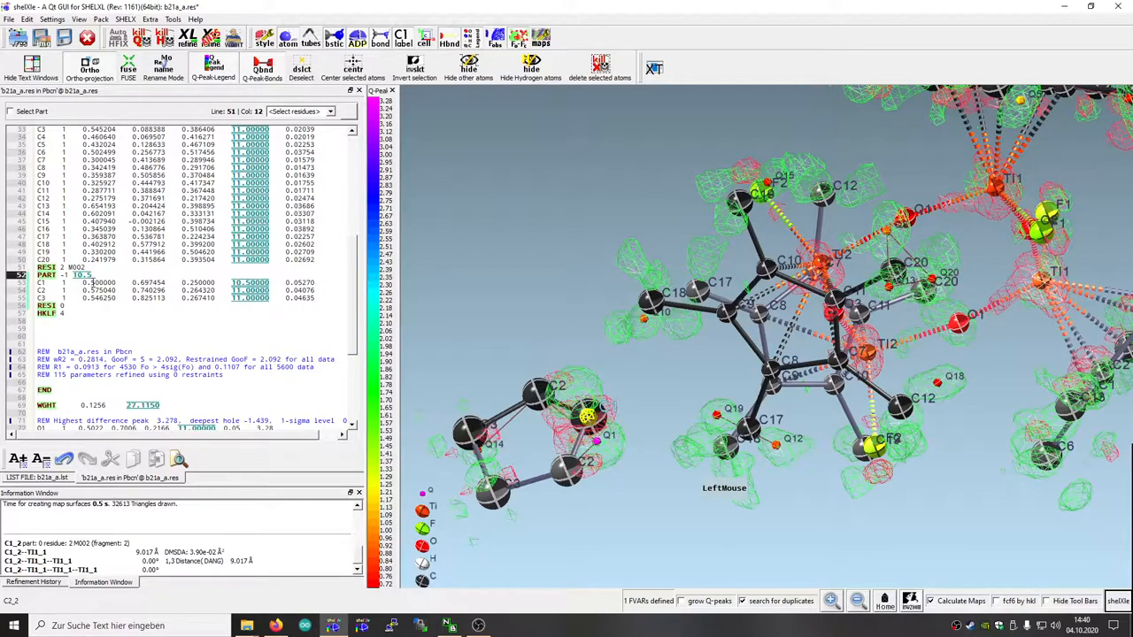
mouse_move(111, 282)
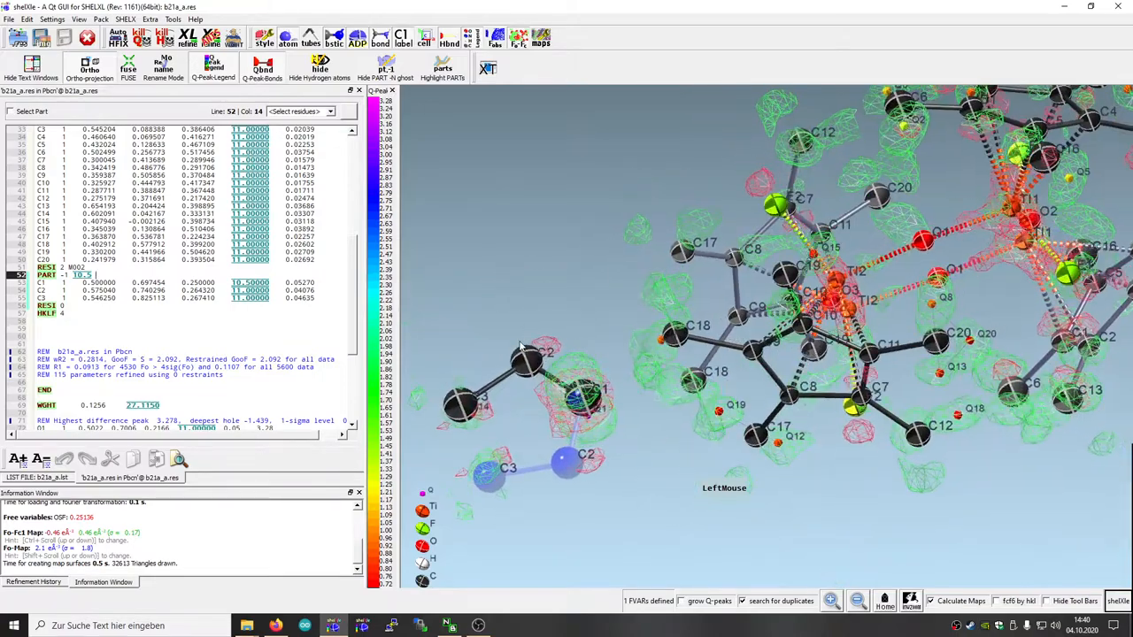
mouse_move(500, 474)
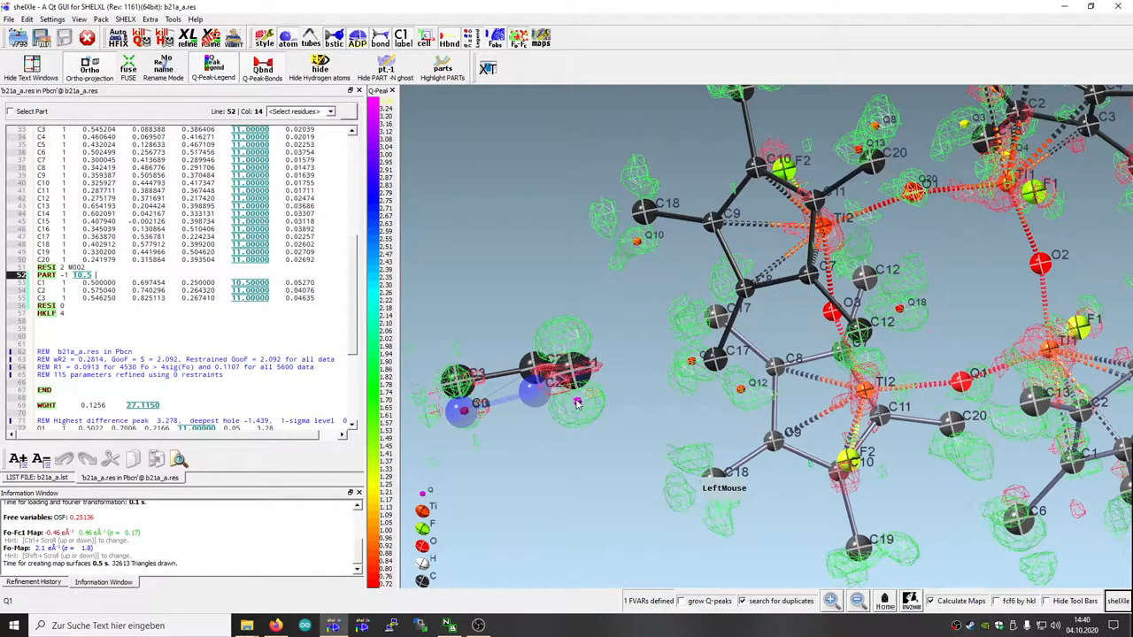
- Move THF atom C1 onto difference peak Q1 at 0.5022 0.7006 0.2166
left_click(577, 400)
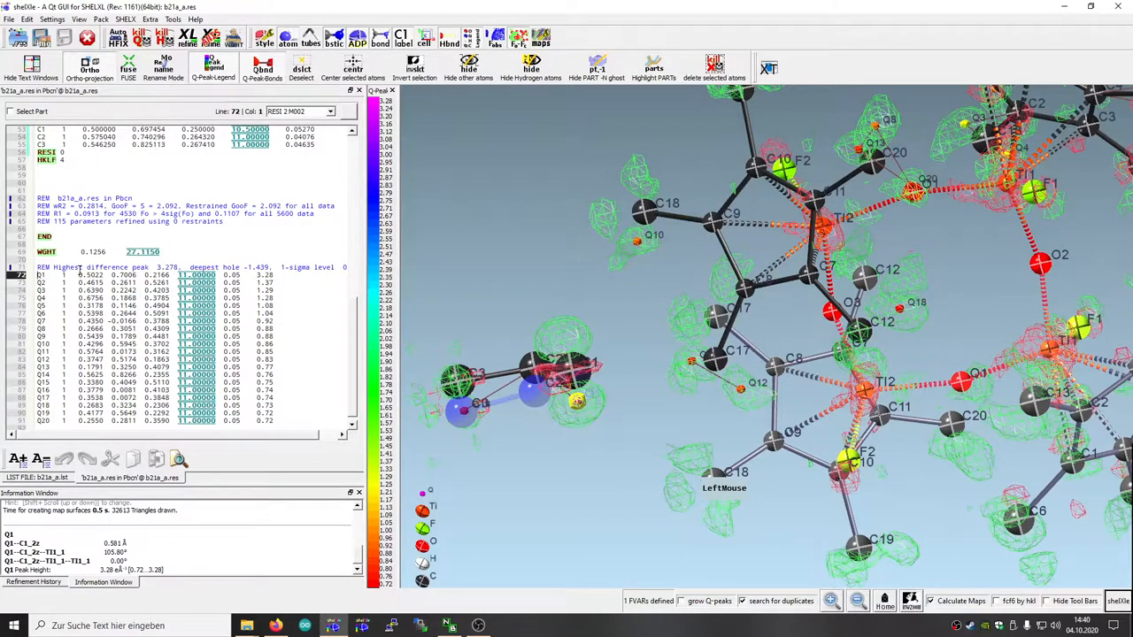
left_click(91, 275)
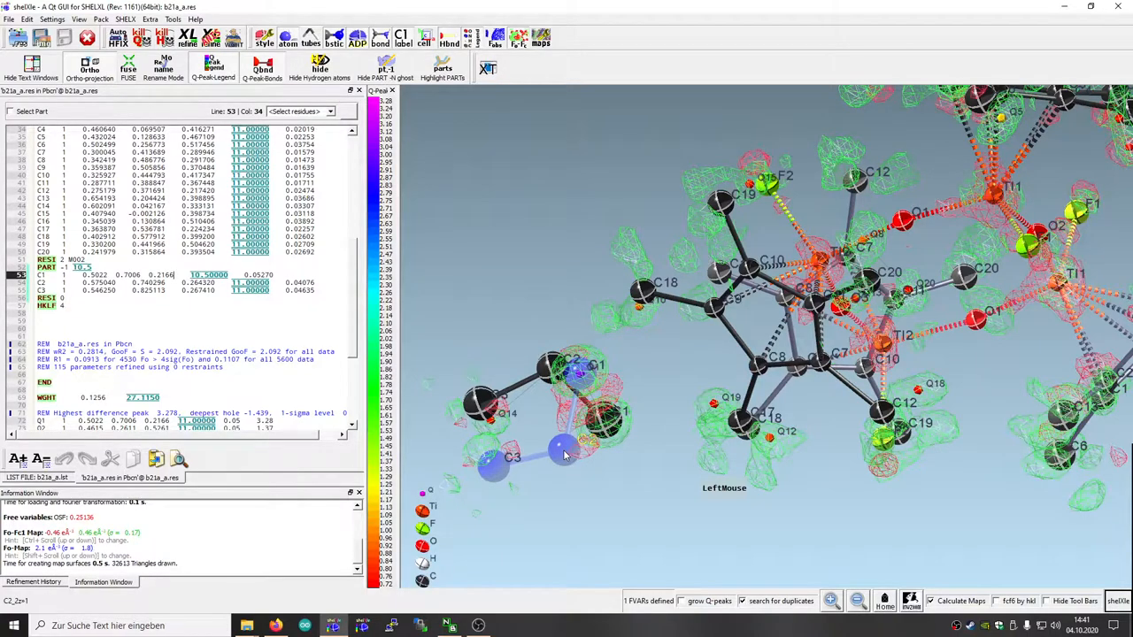
- Copy the symmetry images of C2 and C3 into residue M002 as C4 and C5
right_click(564, 450)
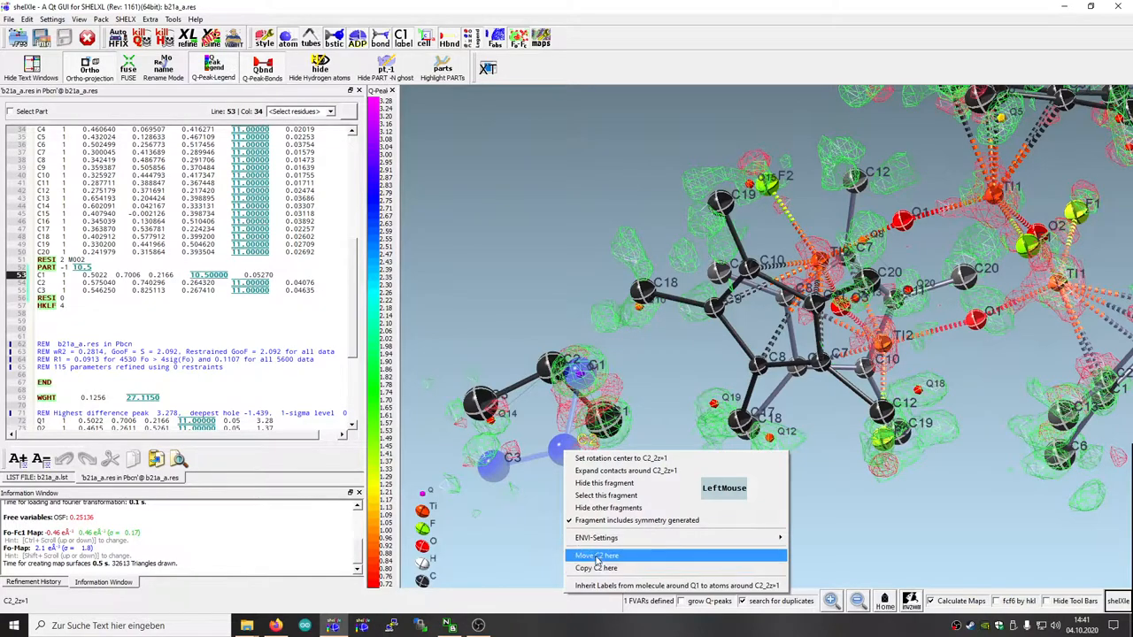
mouse_move(597, 568)
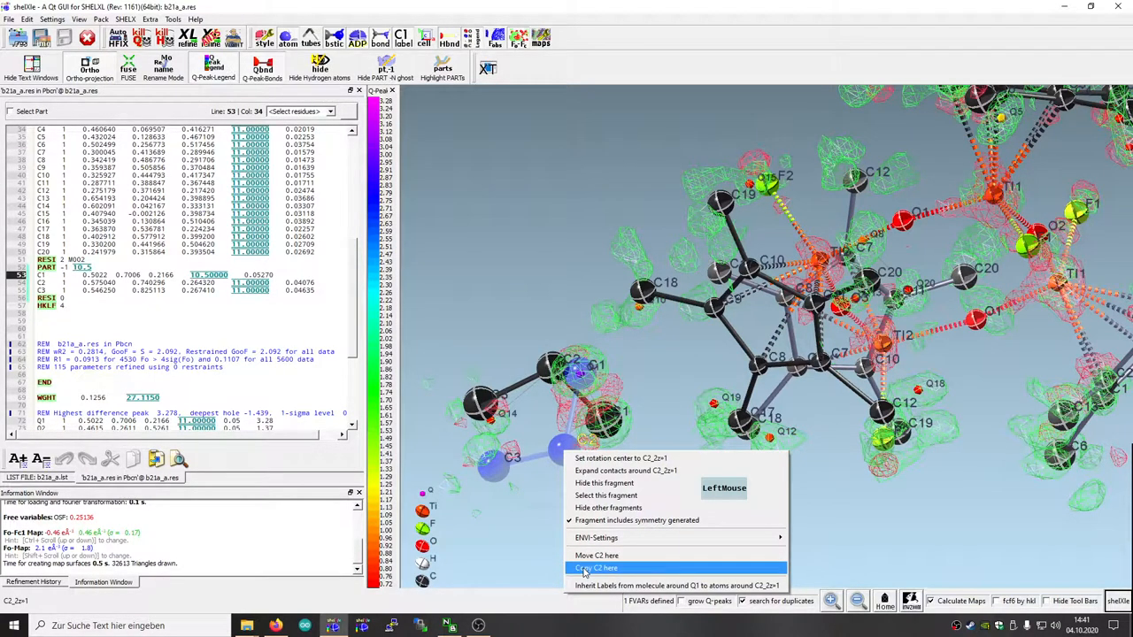
left_click(595, 568)
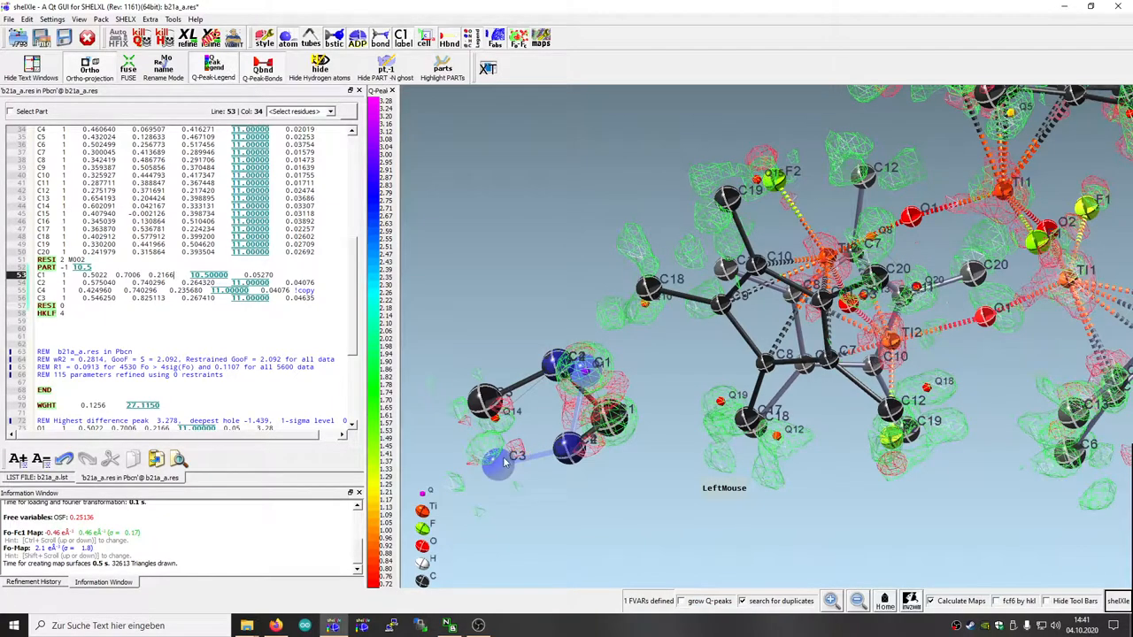
right_click(516, 465)
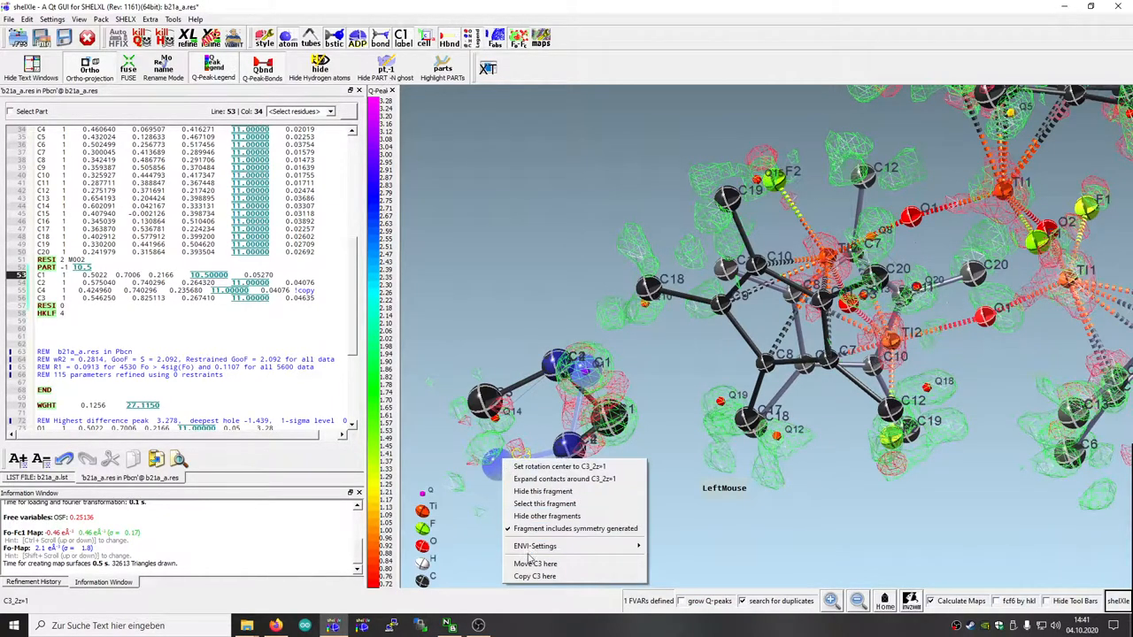
left_click(534, 564)
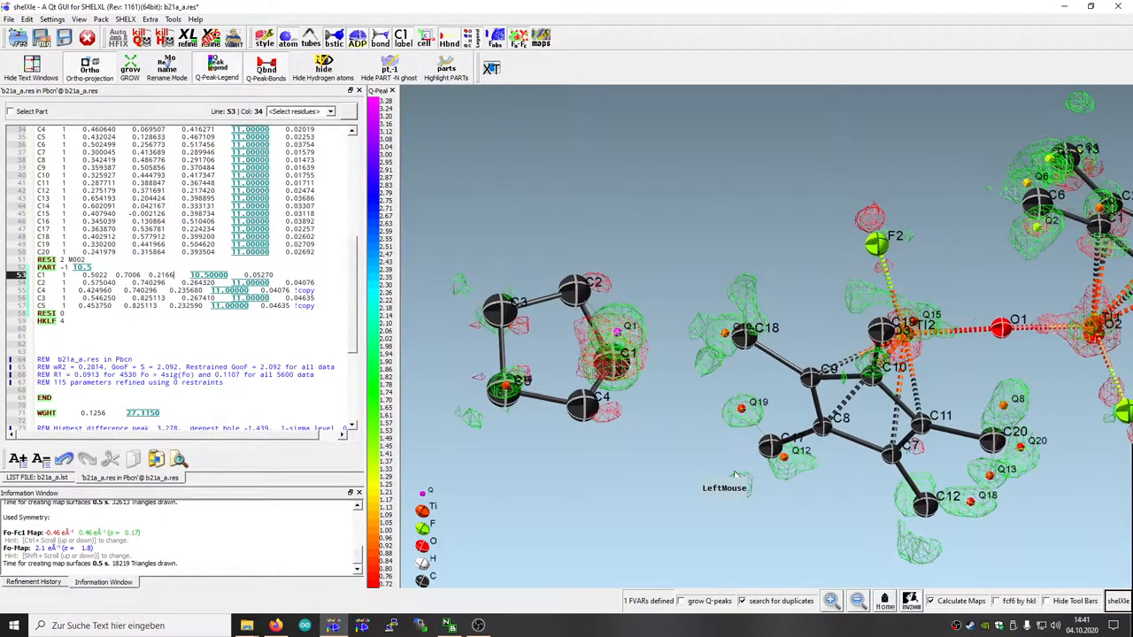
- Isolate the five-atom THF ring C1–C5 and start changing C1's element
left_click(300, 111)
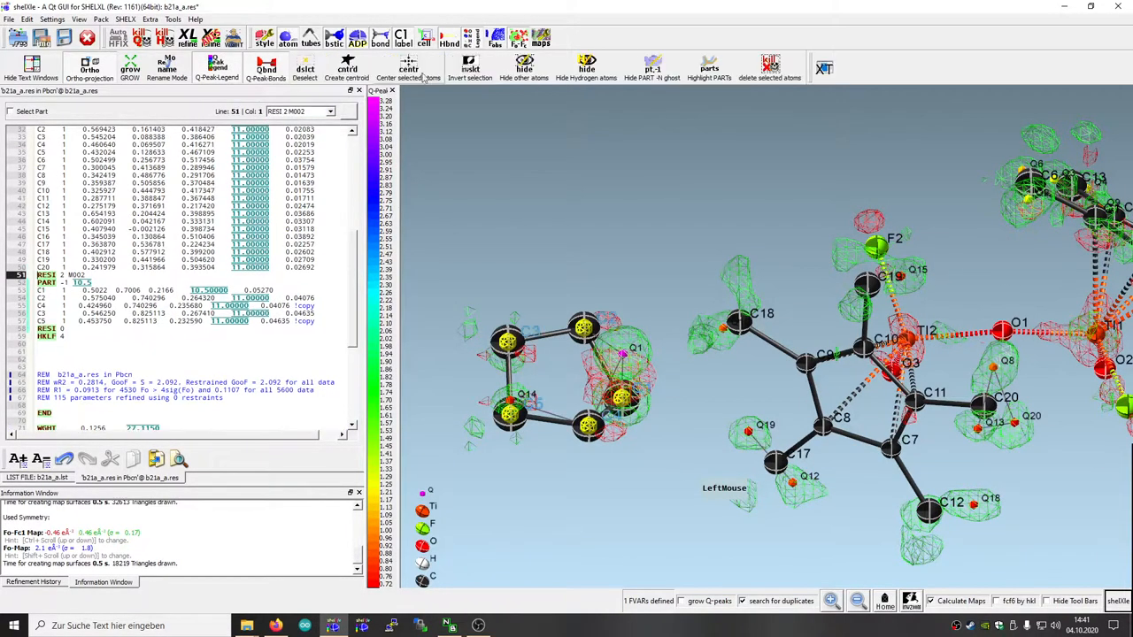
mouse_move(586, 67)
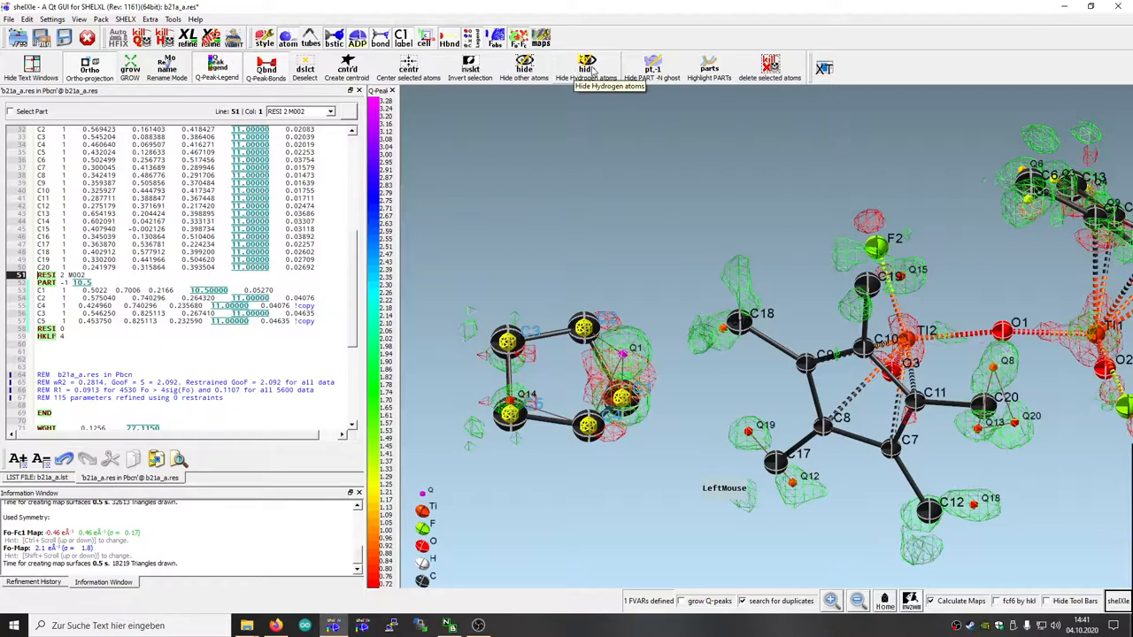
left_click(586, 68)
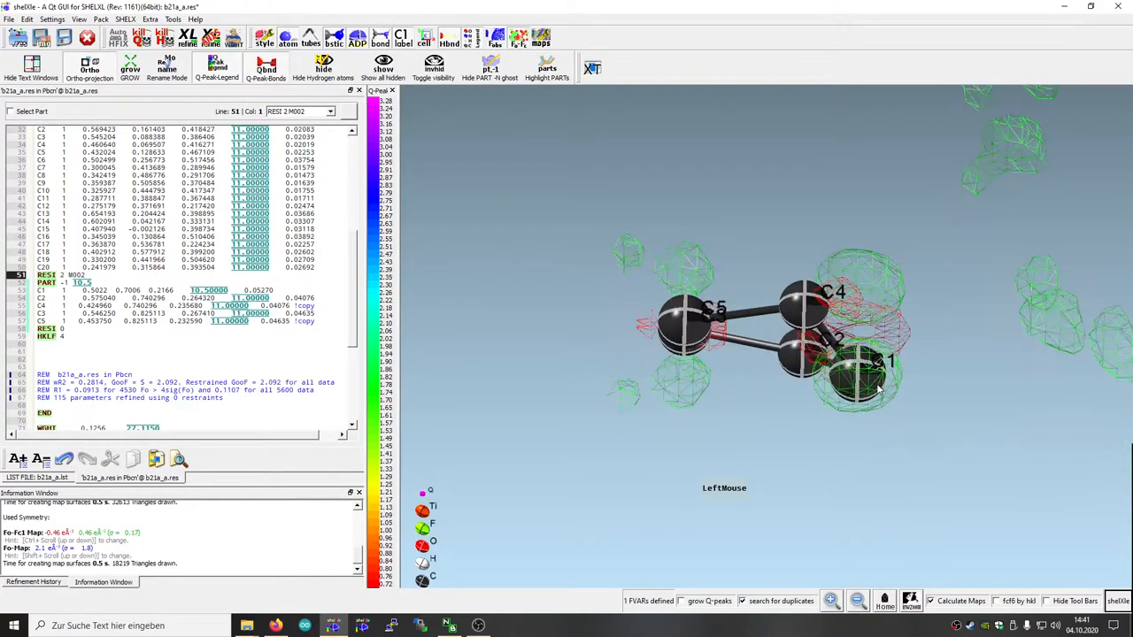
right_click(872, 372)
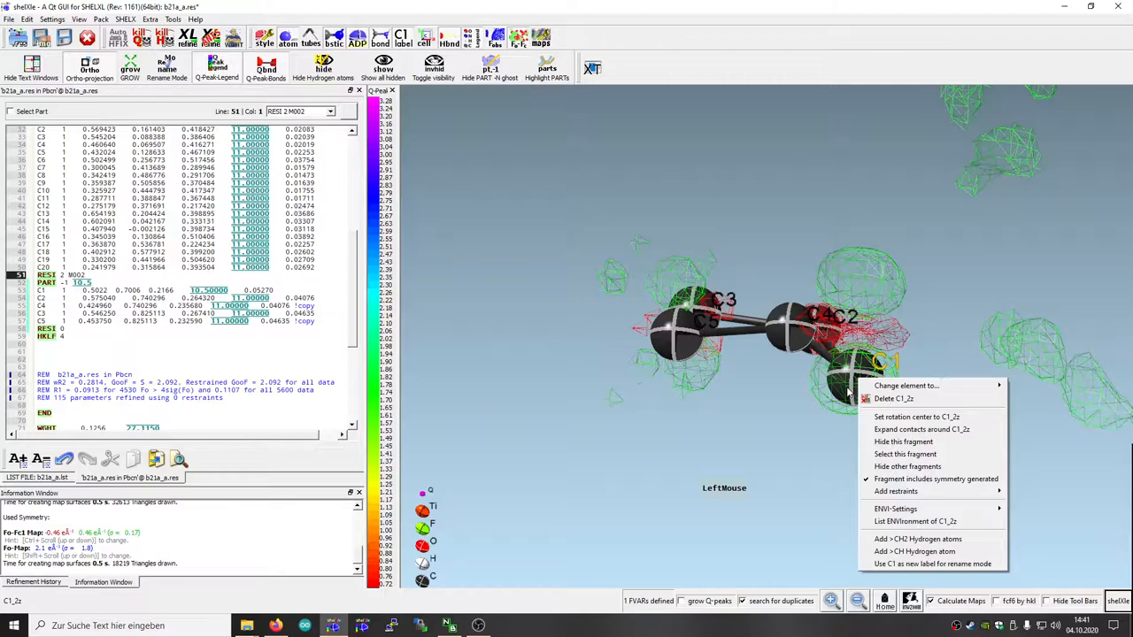
mouse_move(903, 385)
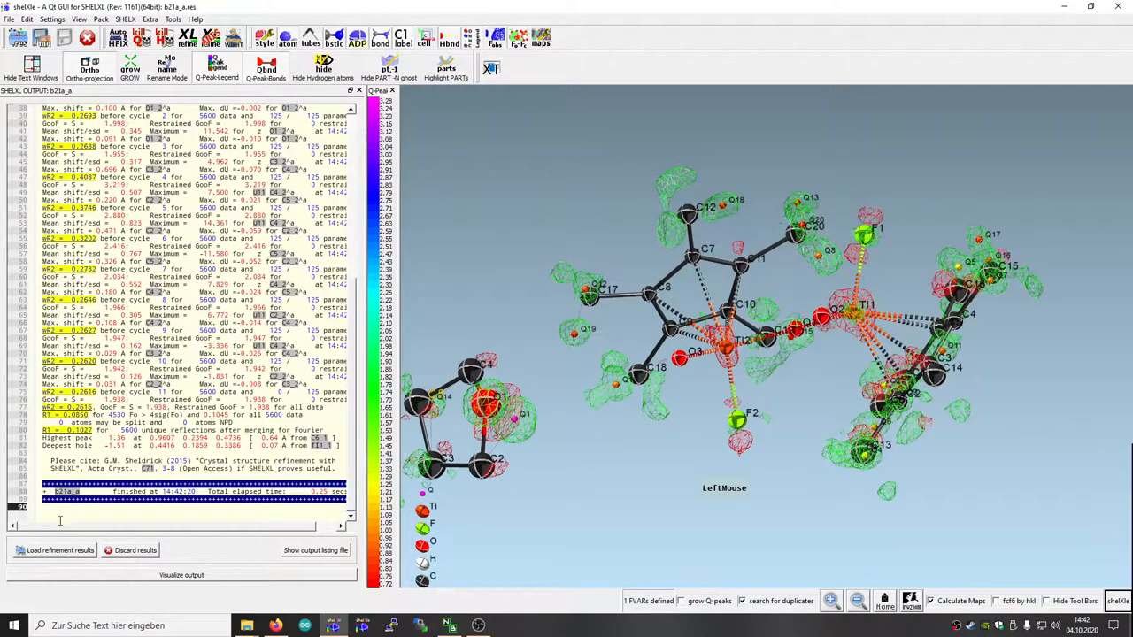
- Load the SHELXL results: R1 0.0850, 125 parameters, weighting 0.1159 22.4635
left_click(58, 550)
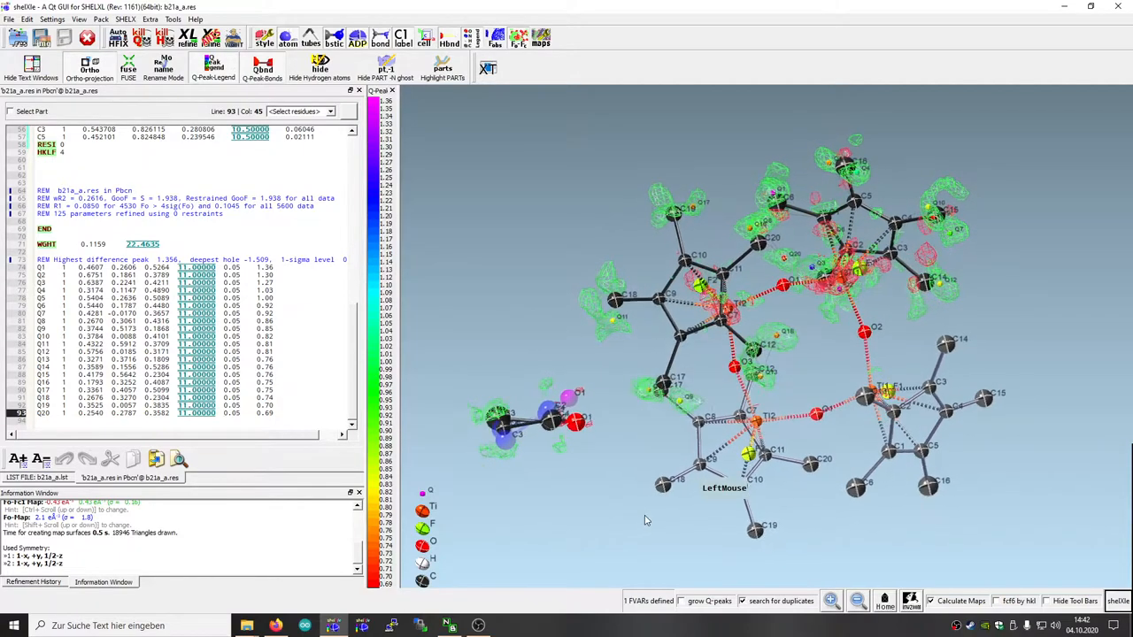
left_click_drag(646, 520, 633, 532)
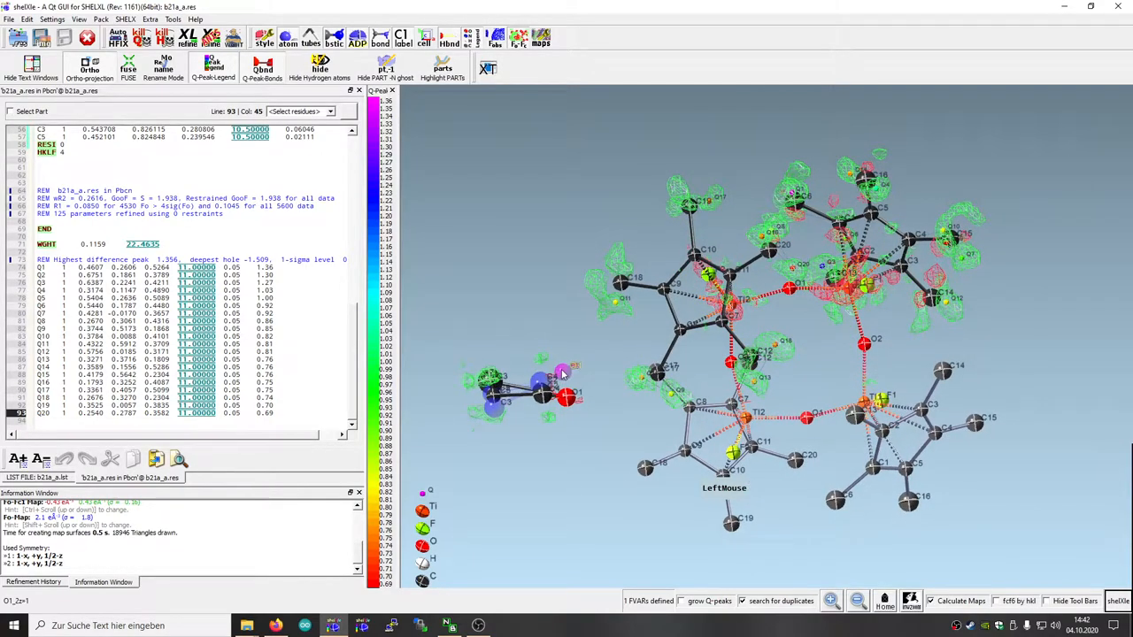
right_click(562, 372)
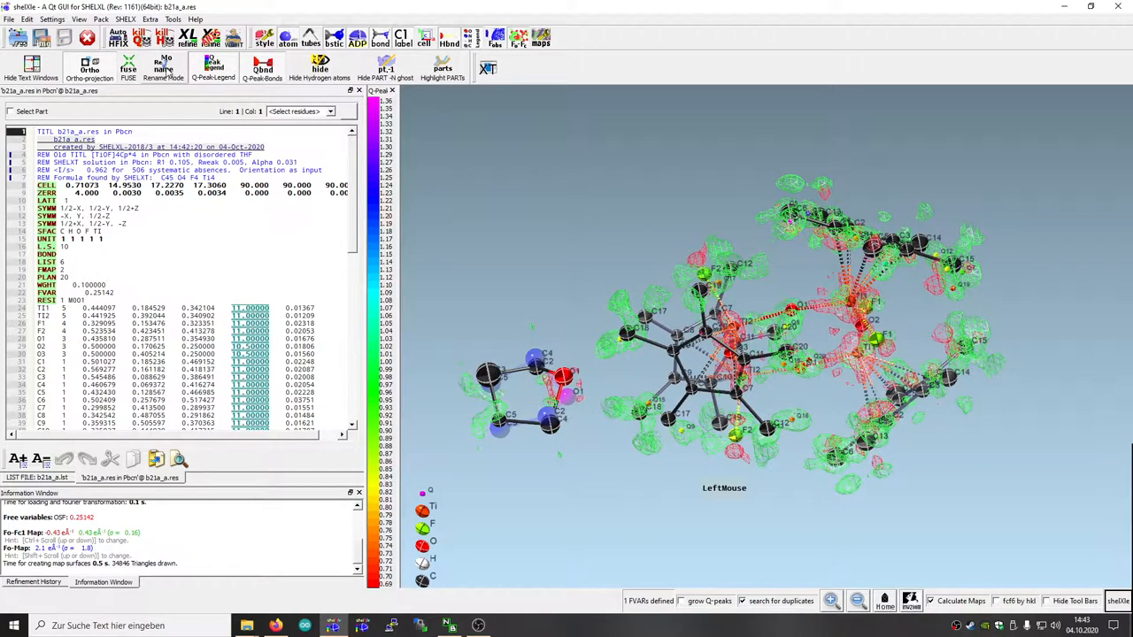
- Enter rename mode with carbon scattering and auto-jump off, then relabel THF ring carbons
left_click(164, 68)
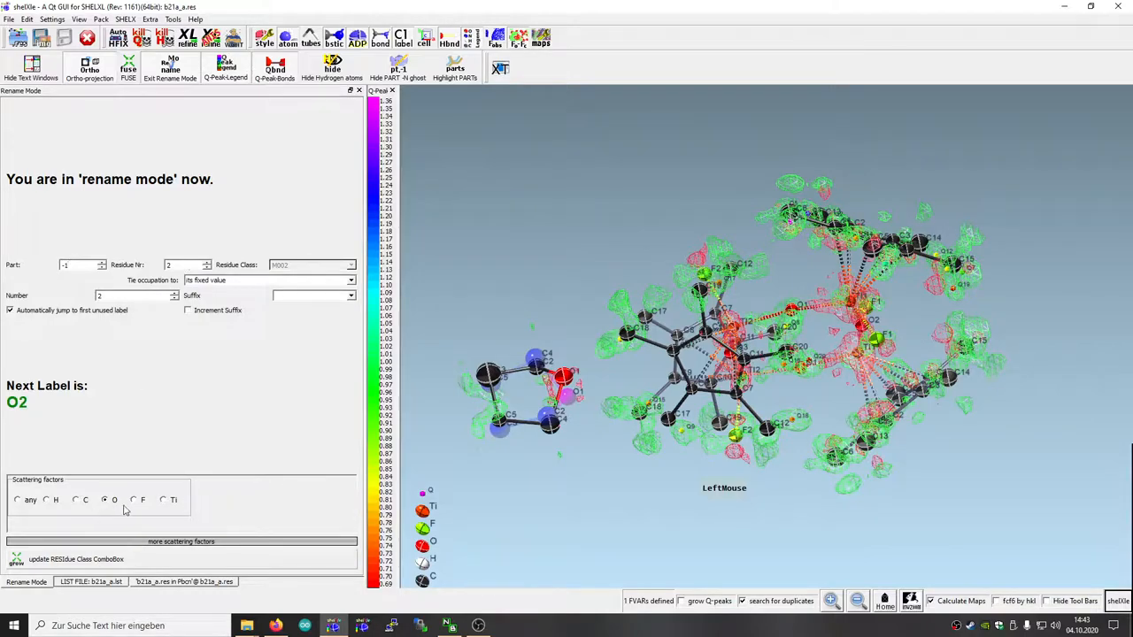
left_click(76, 500)
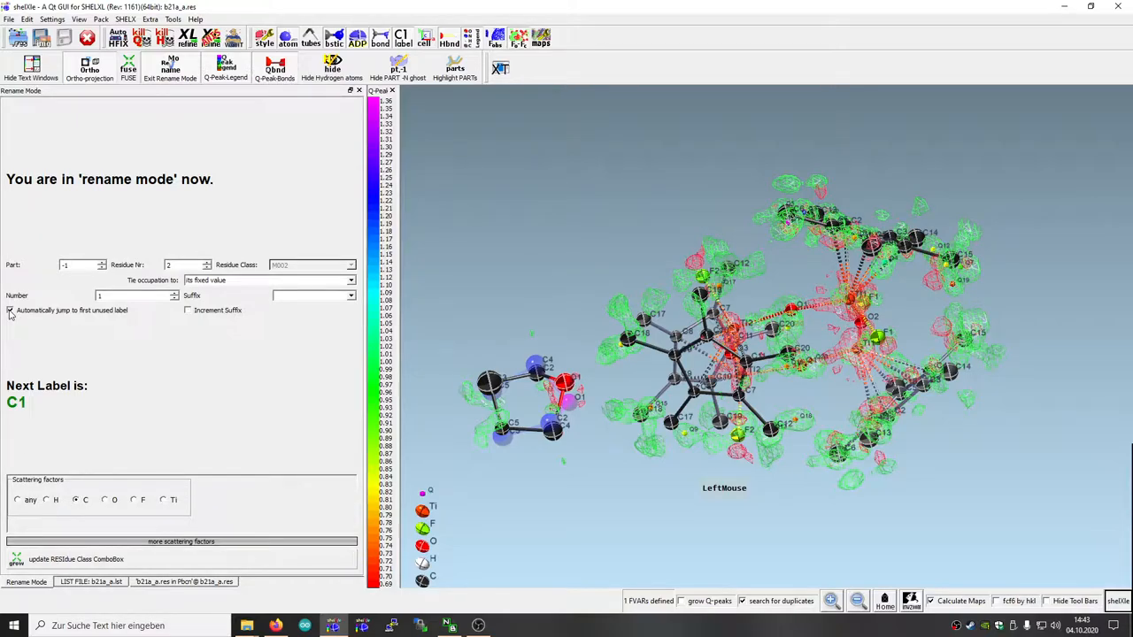
left_click(10, 309)
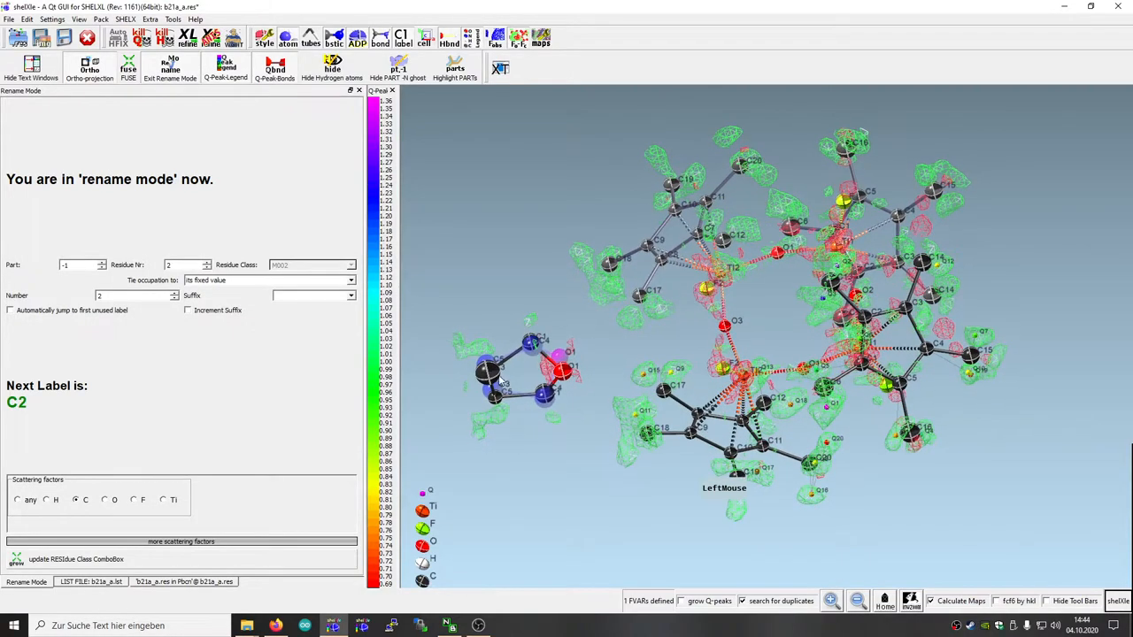
left_click(495, 367)
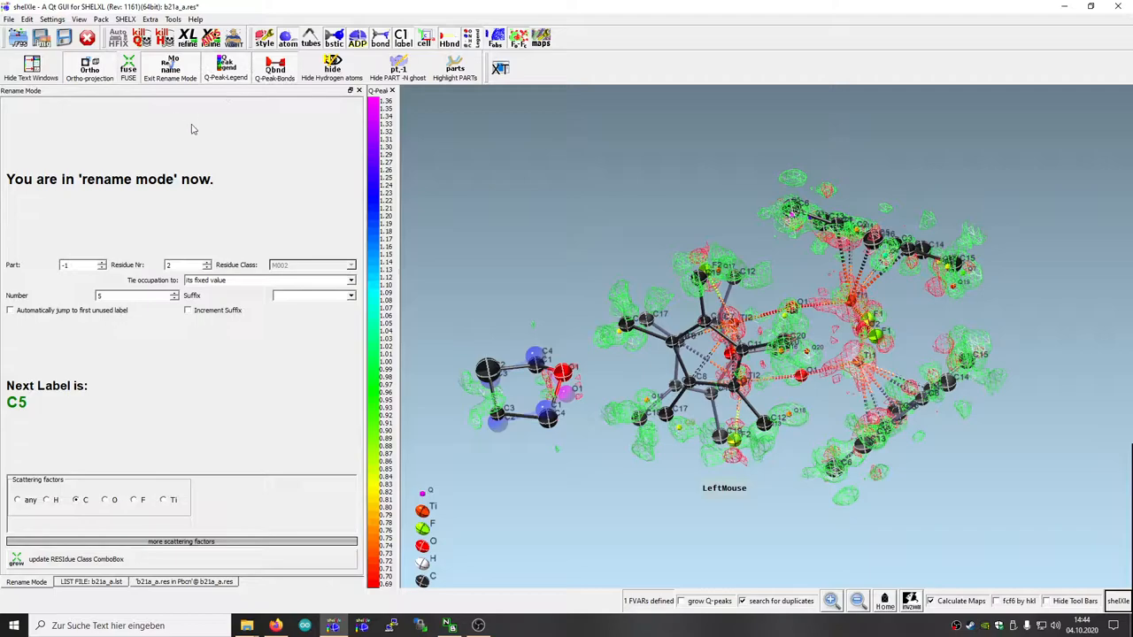
mouse_move(361, 94)
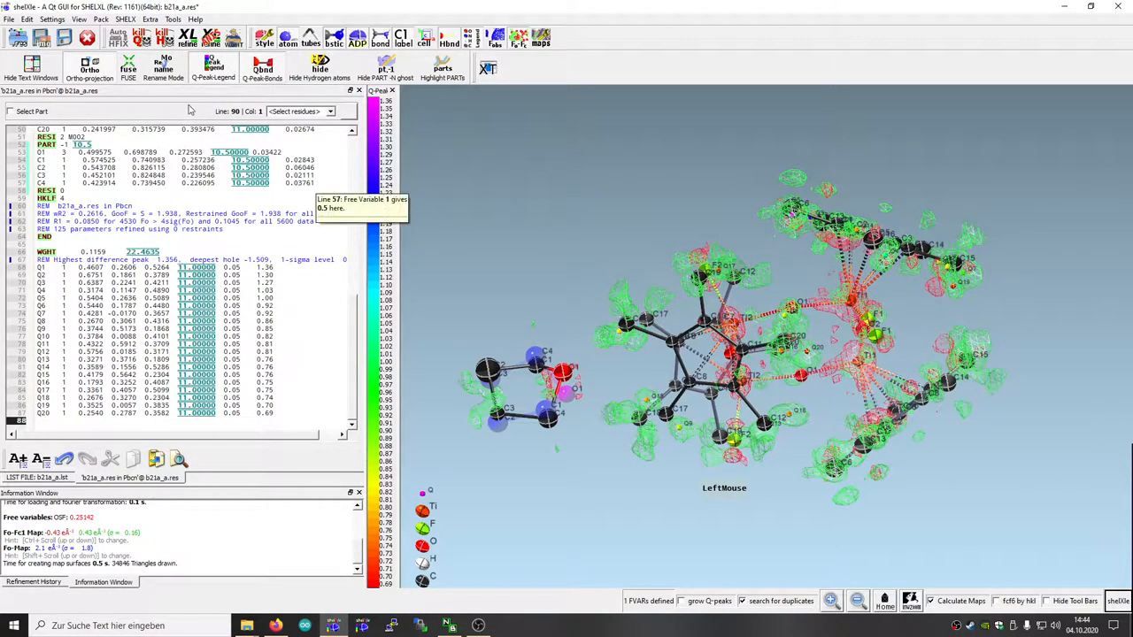
mouse_move(164, 68)
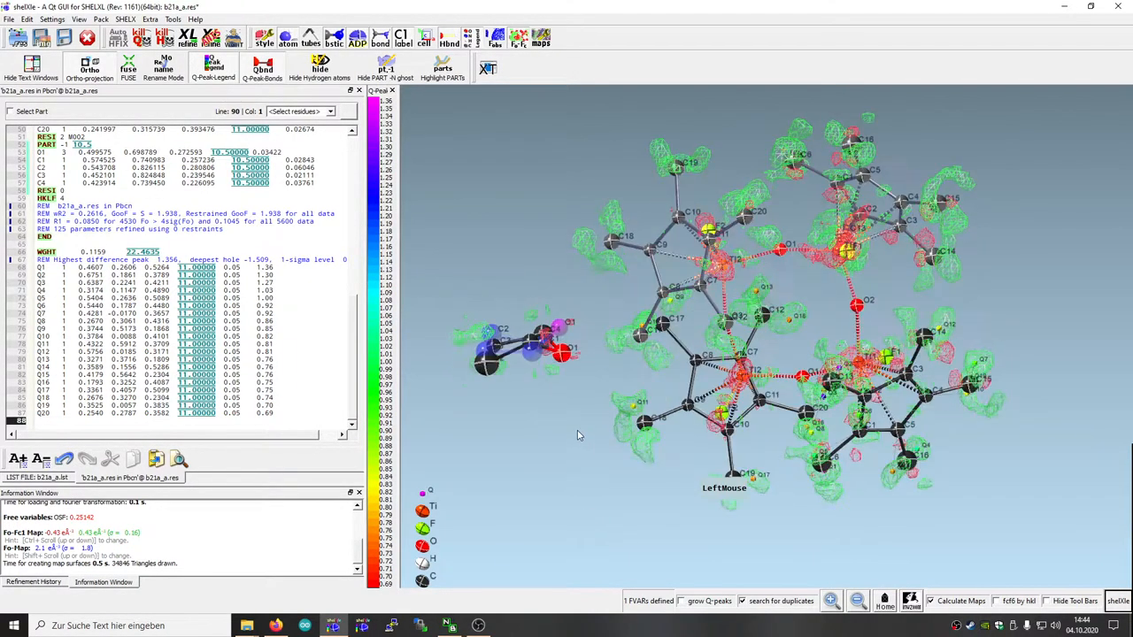
- Rotate the model to inspect the relabelled THF ring
left_click_drag(580, 436, 597, 536)
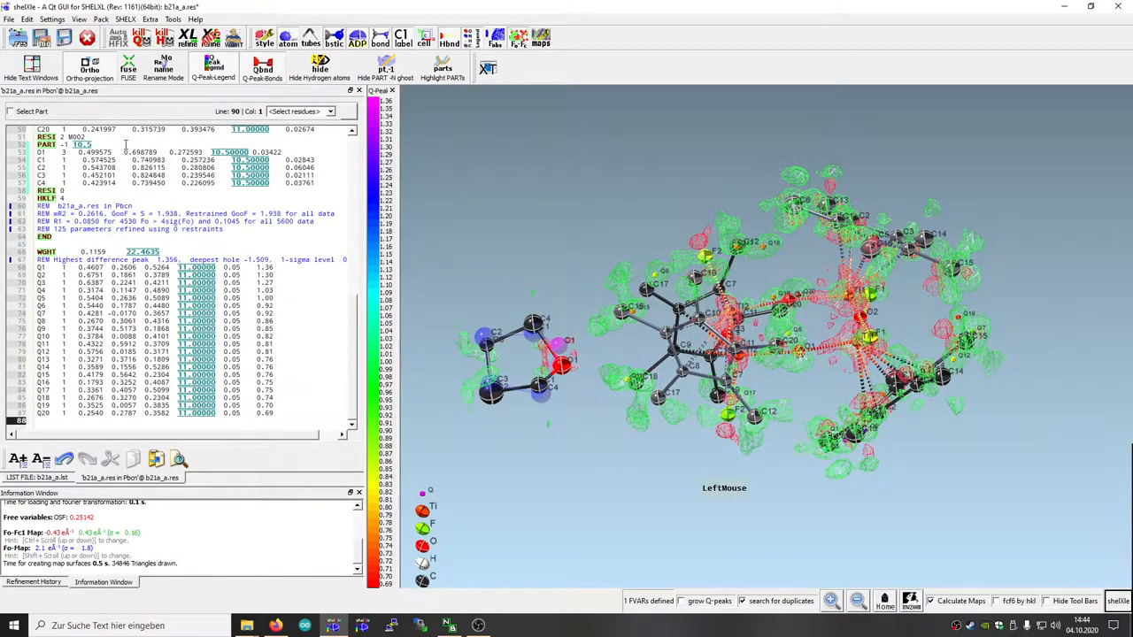
mouse_move(115, 152)
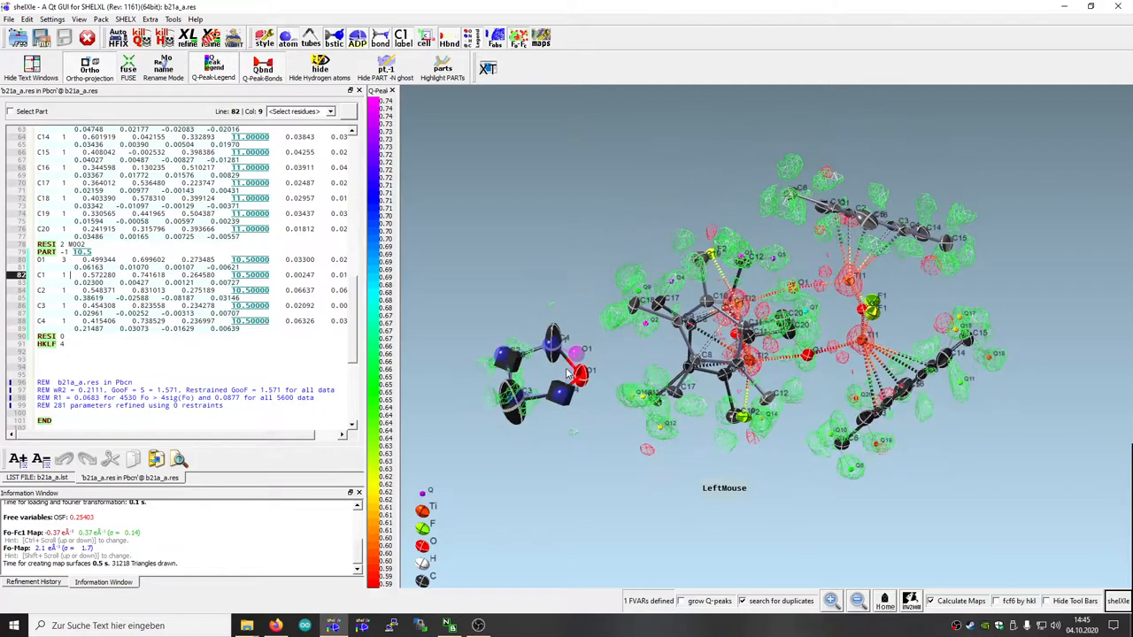
left_click_drag(567, 372, 575, 429)
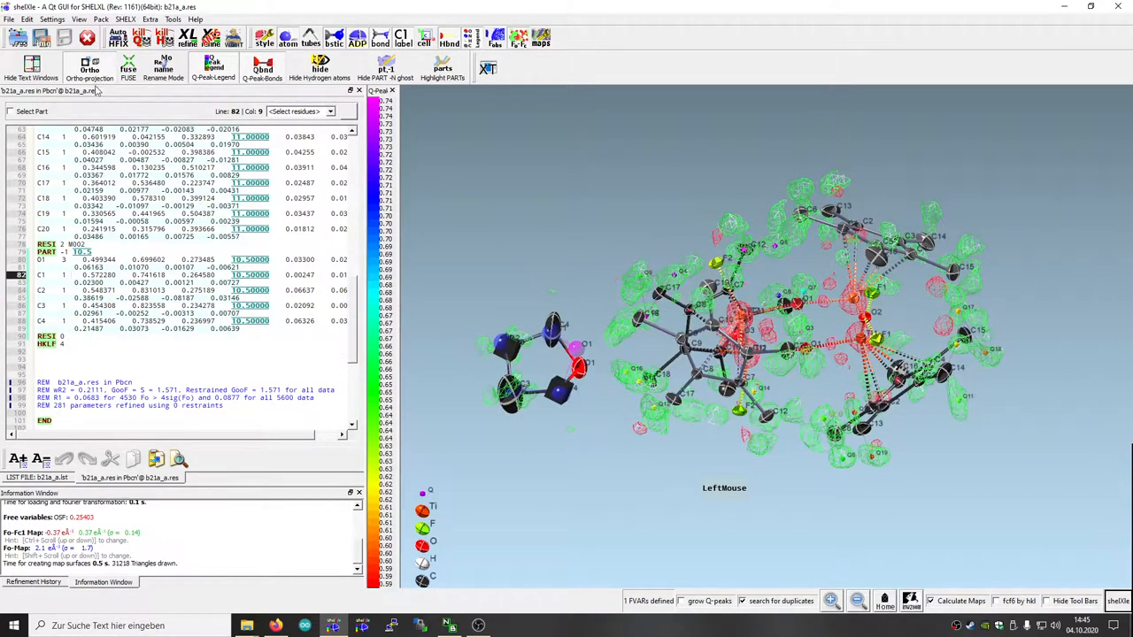
mouse_move(560, 323)
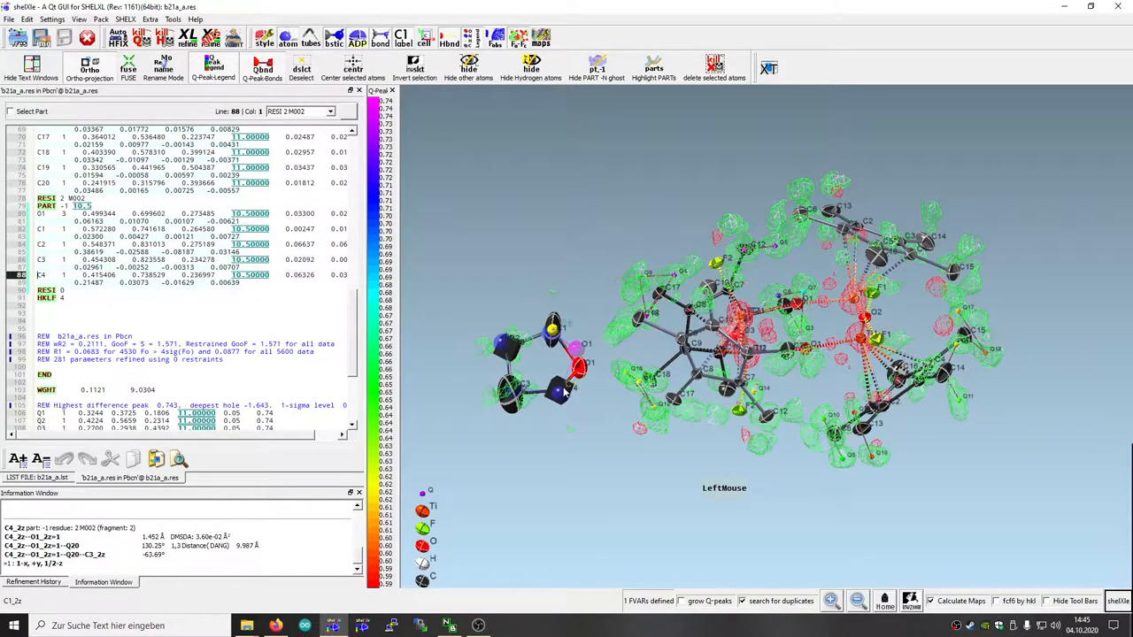
right_click(567, 389)
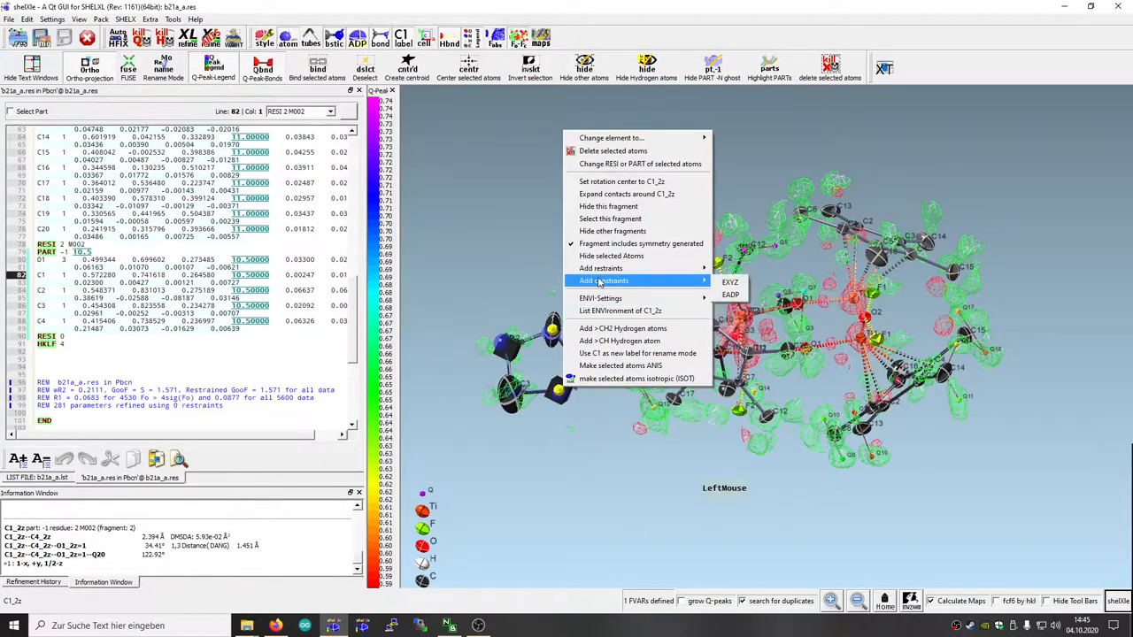
mouse_move(730, 294)
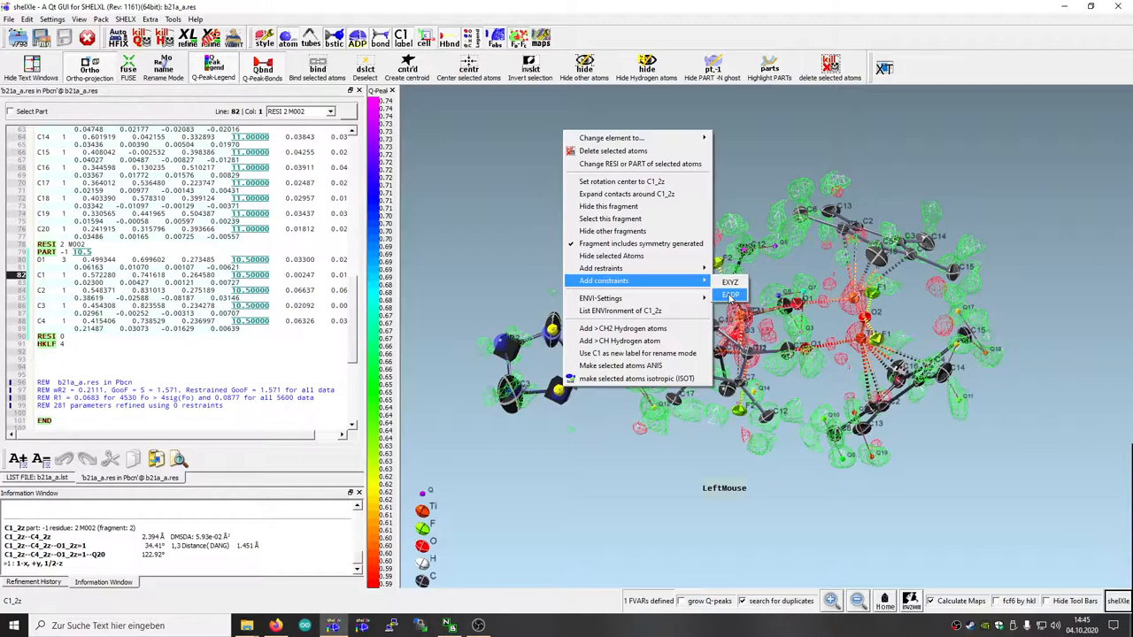
- Apply EADP constraints tying THF carbons C1 with C4 and C2 with C3
left_click(730, 294)
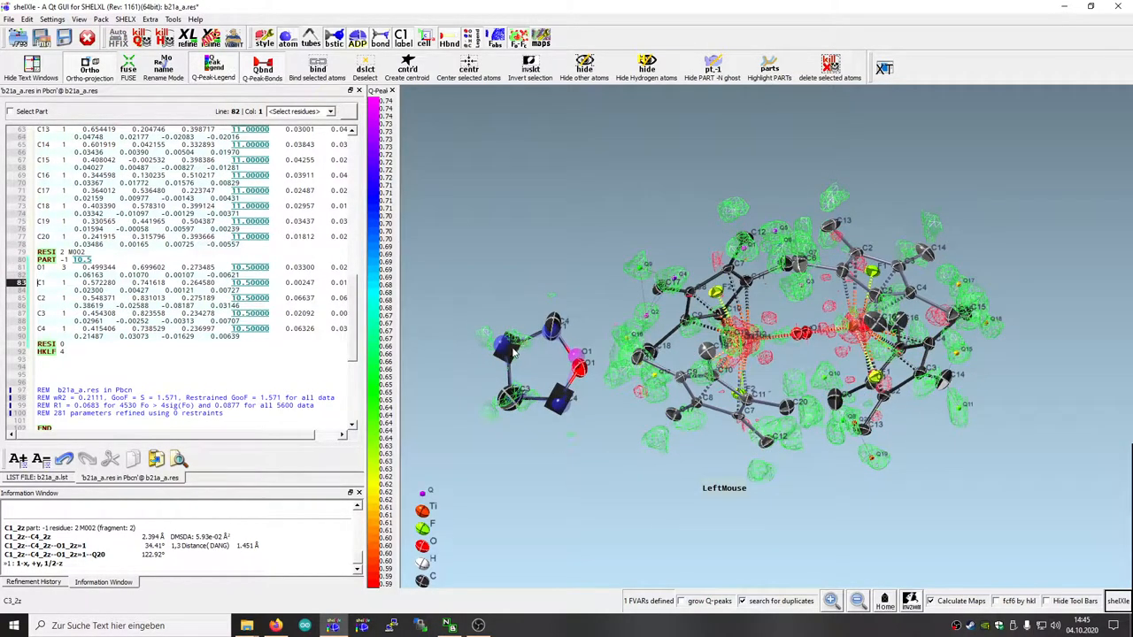
left_click(508, 401)
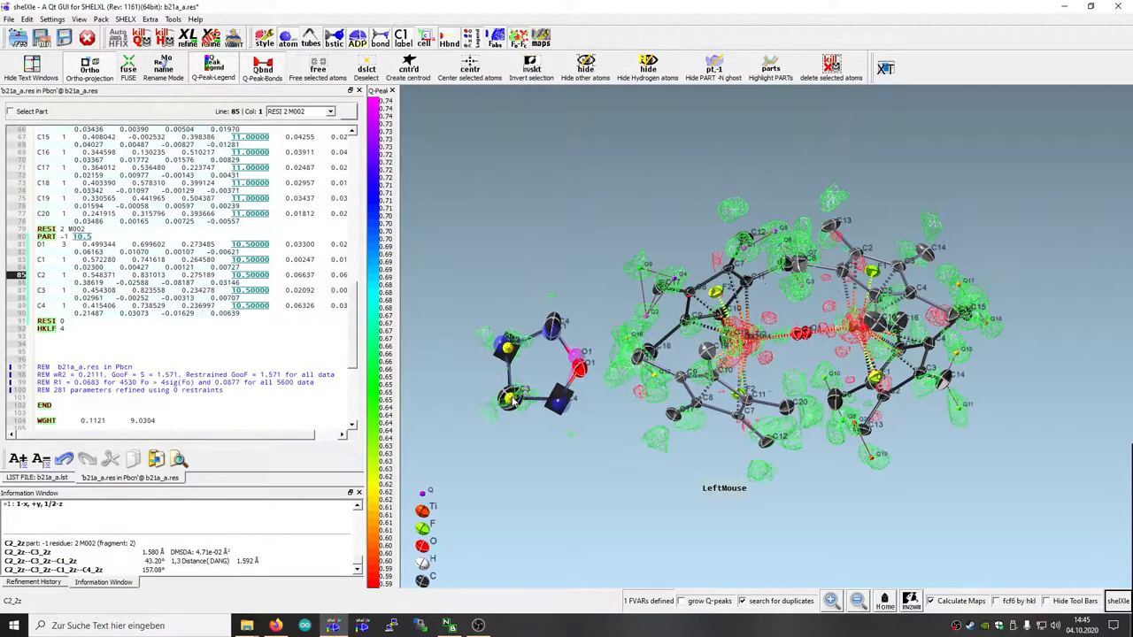
right_click(512, 400)
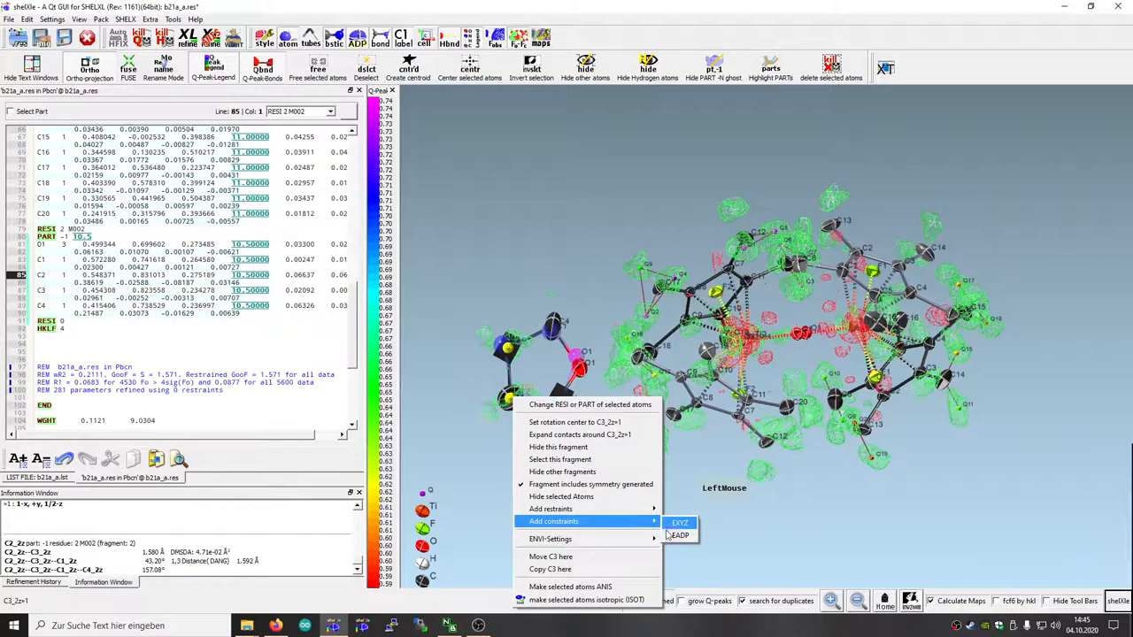
left_click(679, 536)
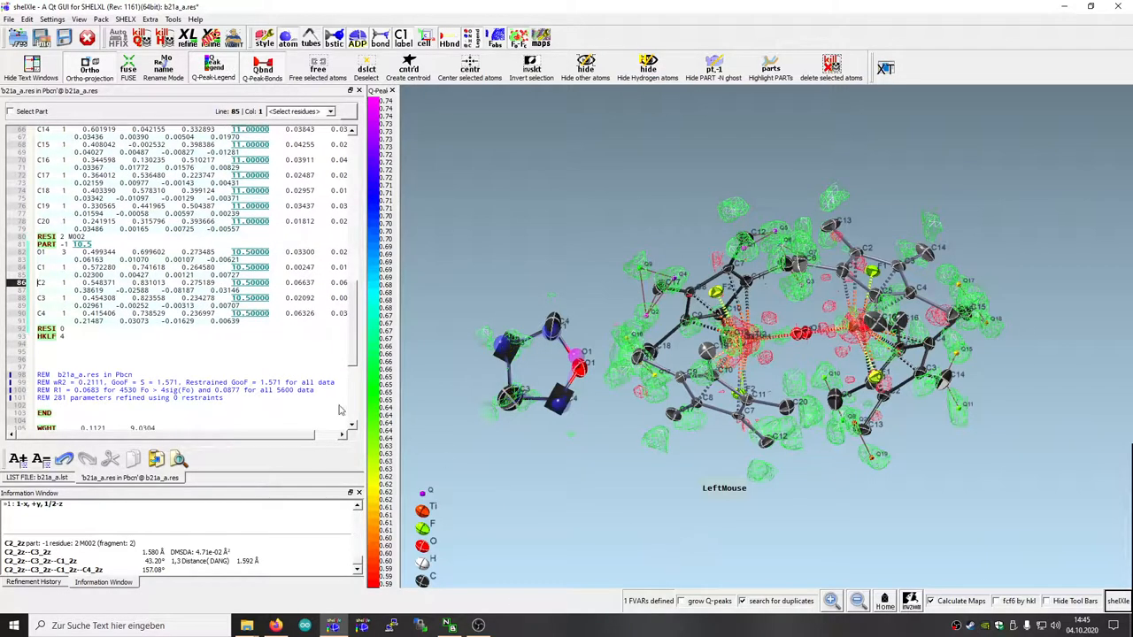
- Scroll the structure view while adding 38 riding AFIX 137 hydrogens
scroll("up", 3)
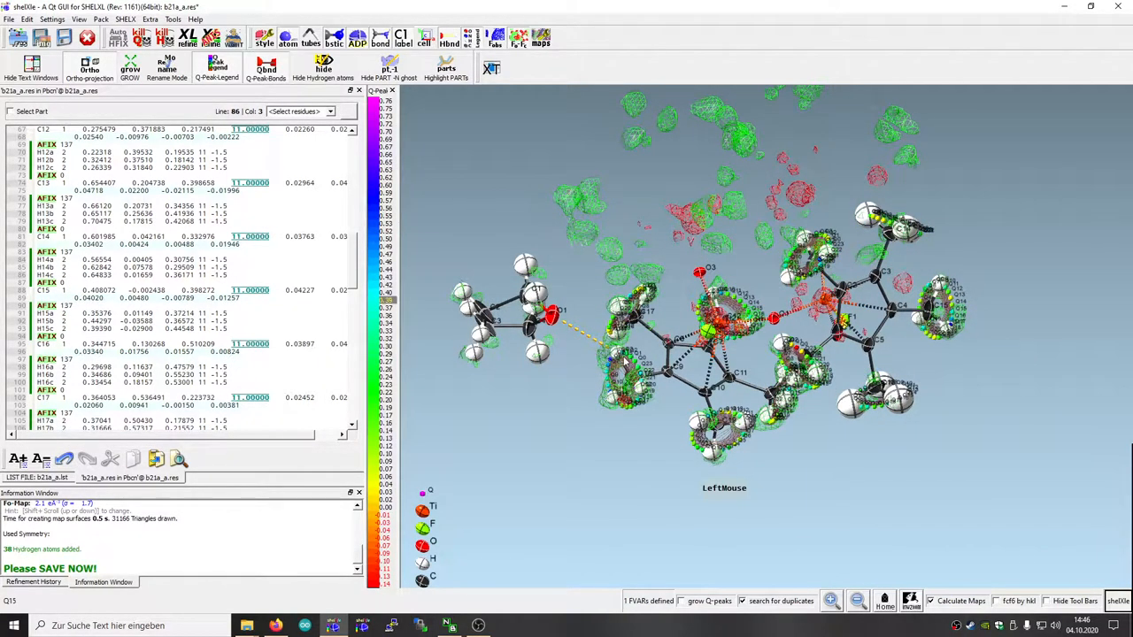
mouse_move(602, 473)
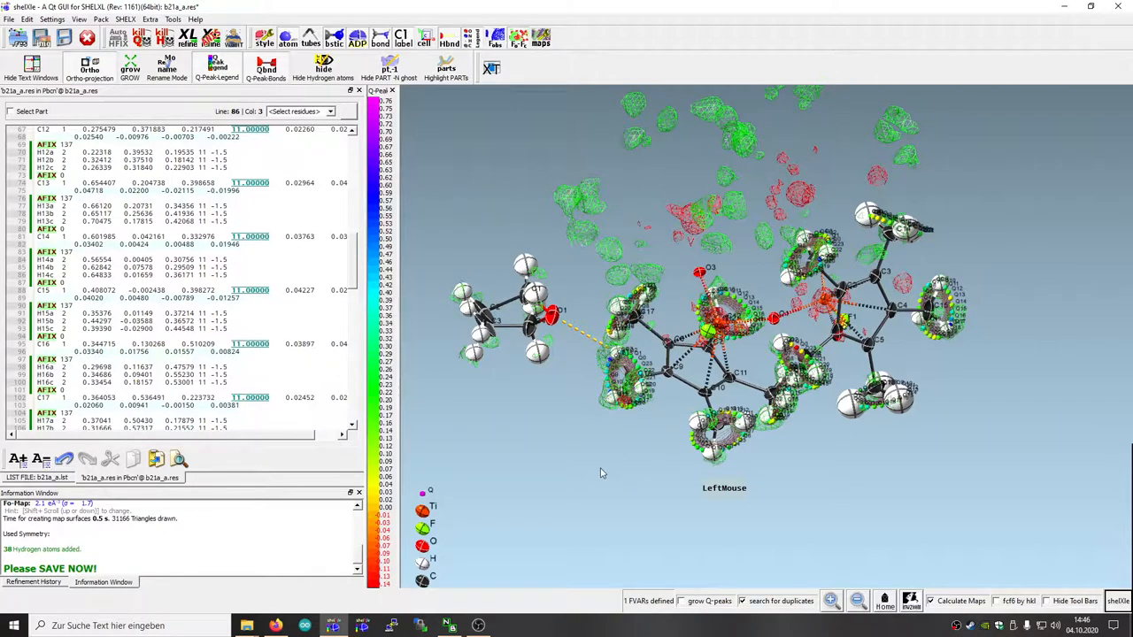
- Rotate and scroll the model view to inspect the hydrogen-refined structure
left_click_drag(600, 471, 628, 458)
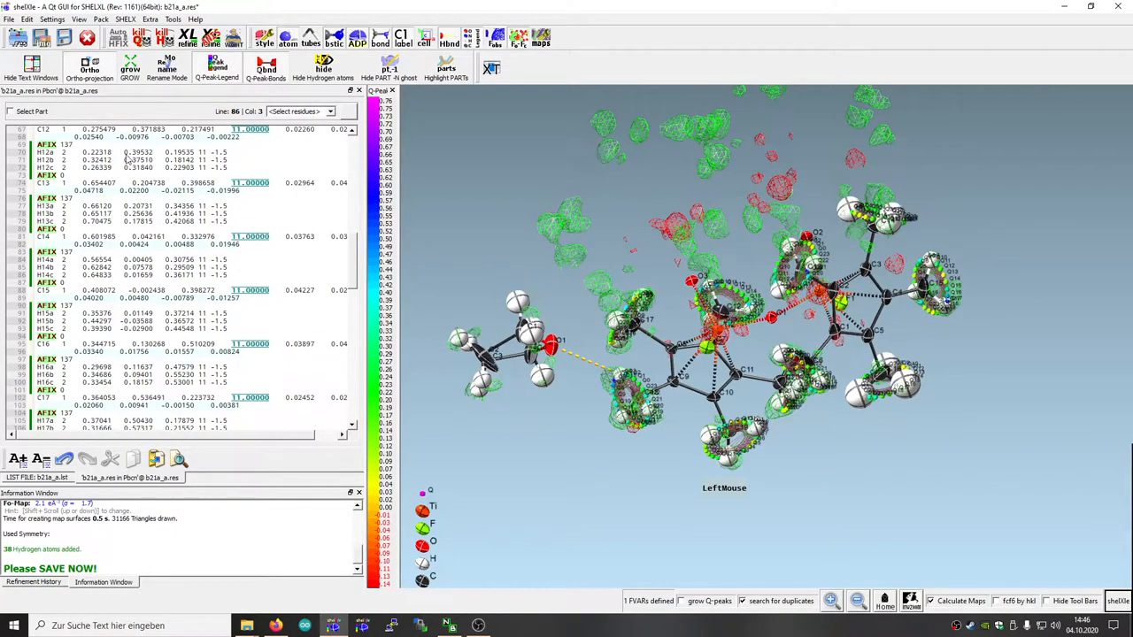
mouse_move(187, 35)
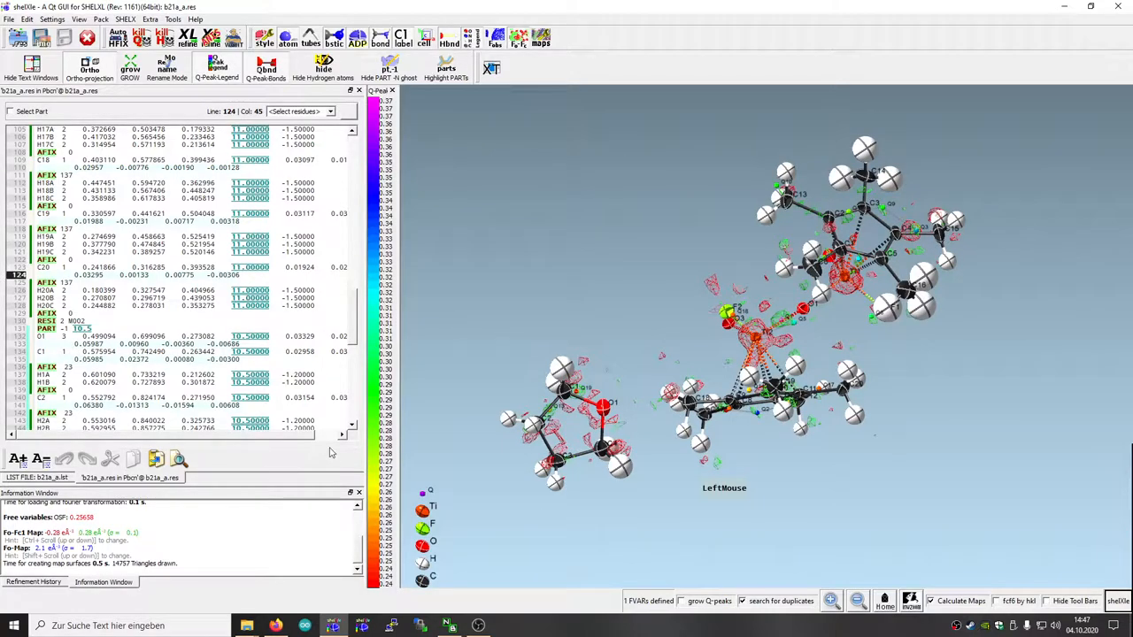
scroll("down", 3)
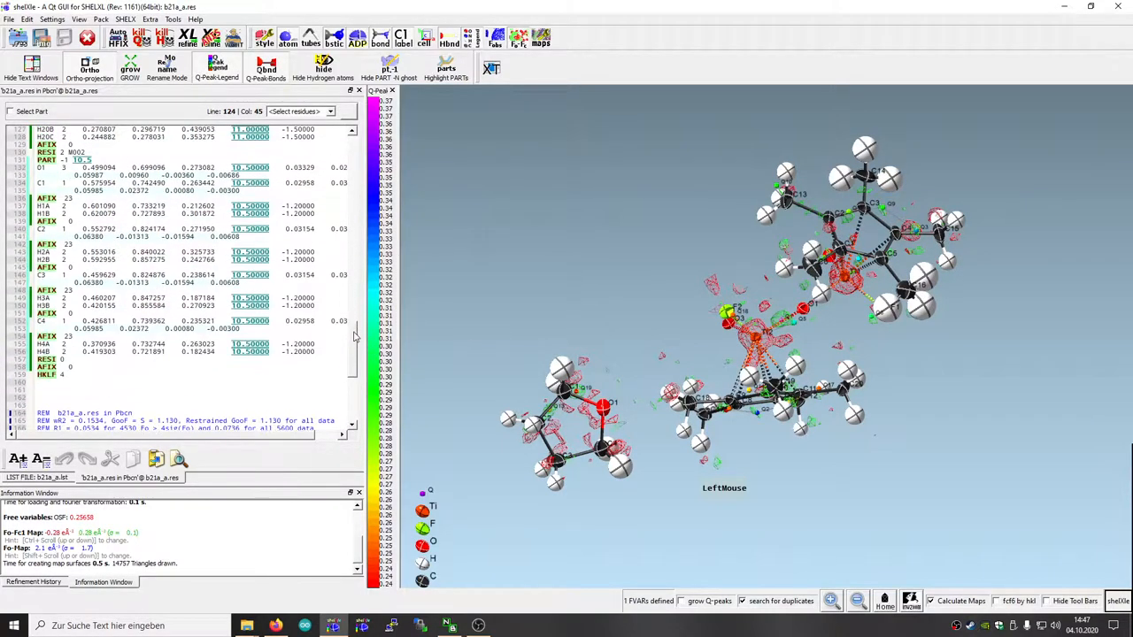
scroll("up", 3)
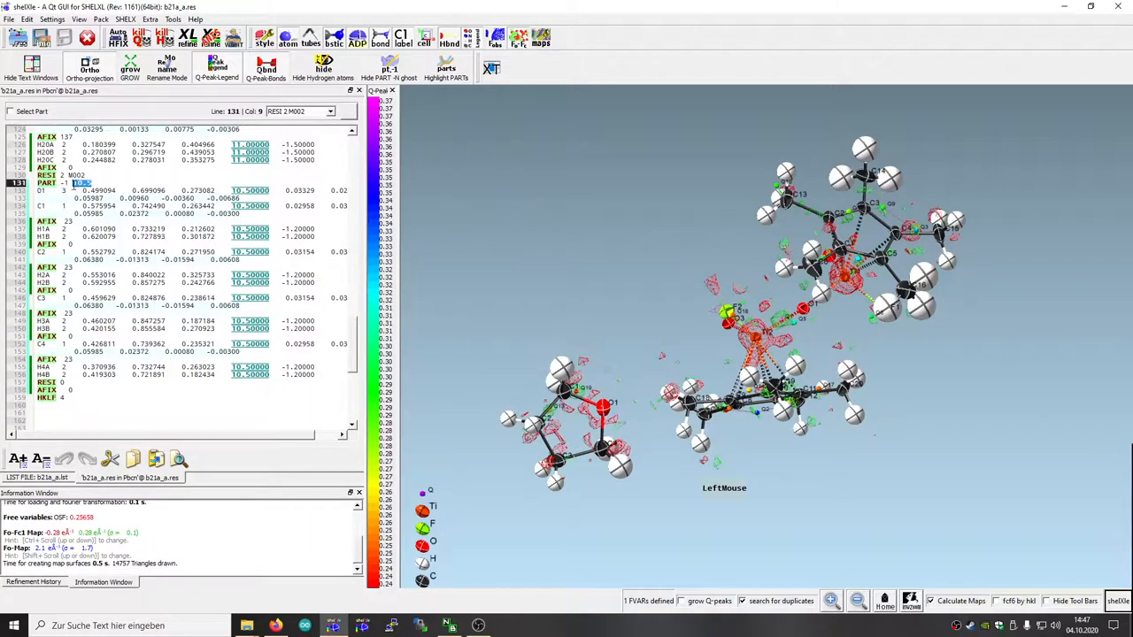
mouse_move(101, 206)
type("2")
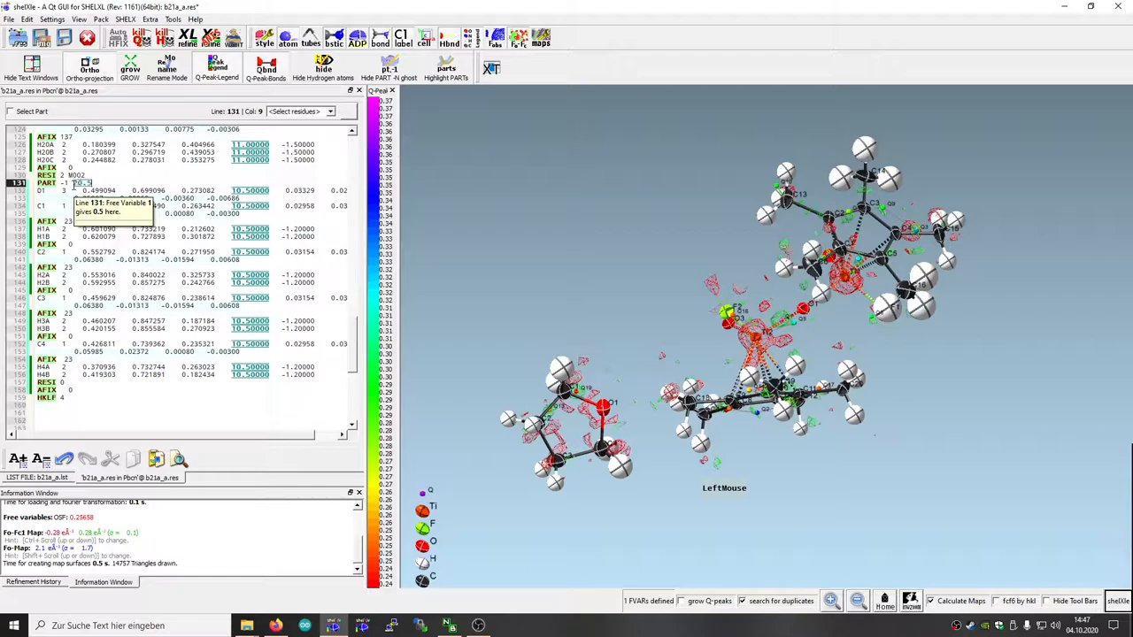
scroll("up", 3)
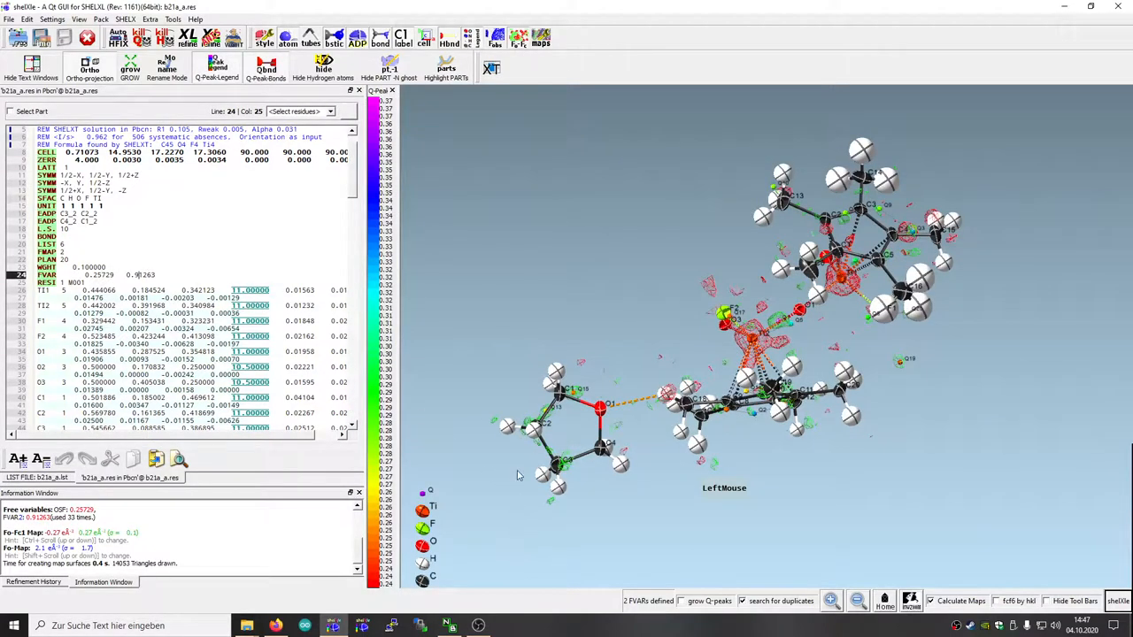
- Zoom on the titanium centre, grow the molecule, and position the cursor after WGHT
left_click_drag(726, 398, 593, 380)
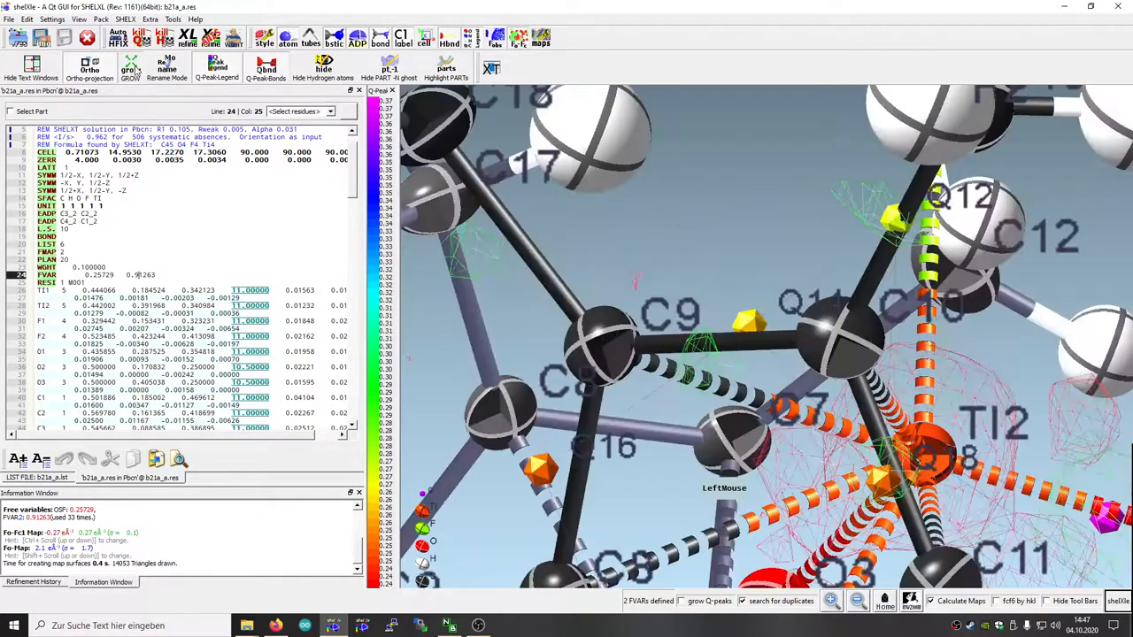
left_click(130, 68)
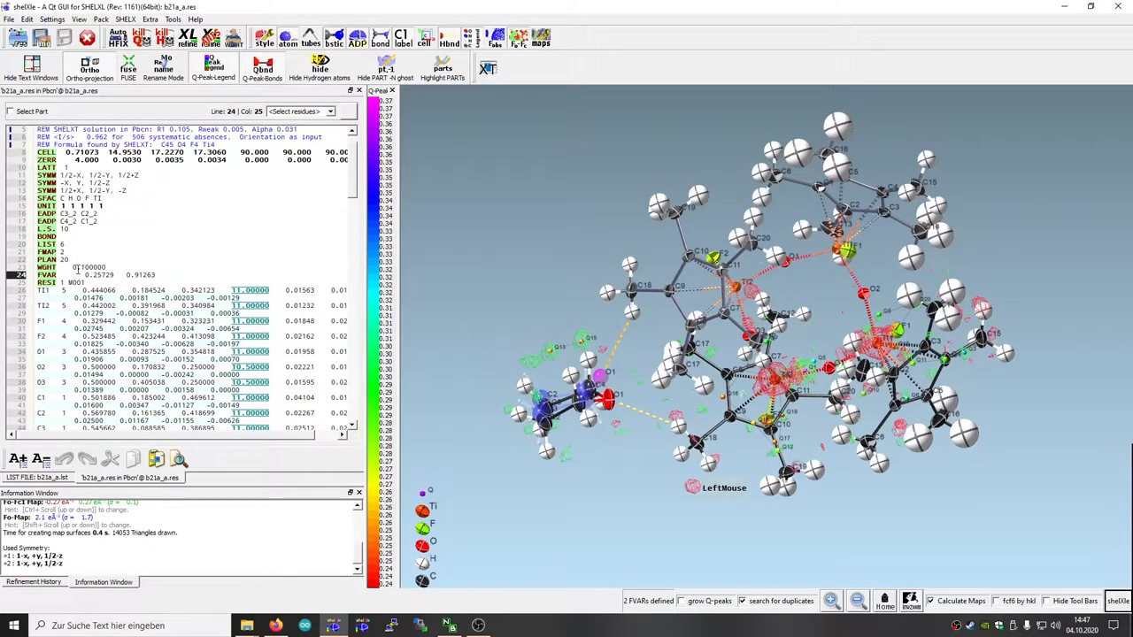
left_click(106, 266)
type("EXTI")
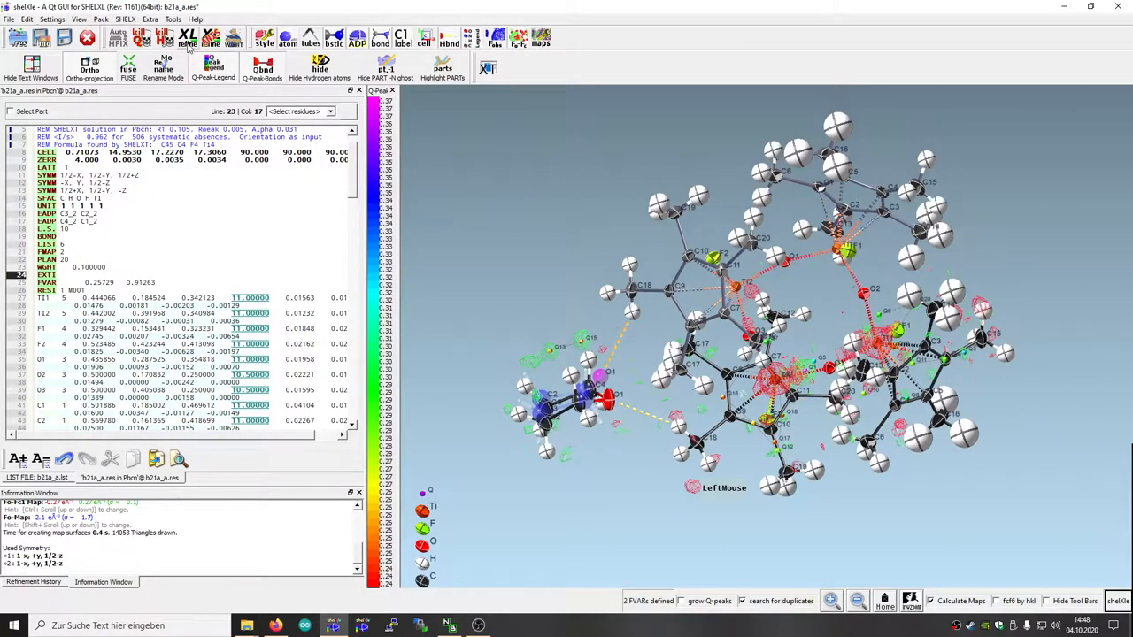
- Refine and load results: EXTI 0.001181, weighting 0.0350 6.1812, R1 0.0475
left_click(187, 35)
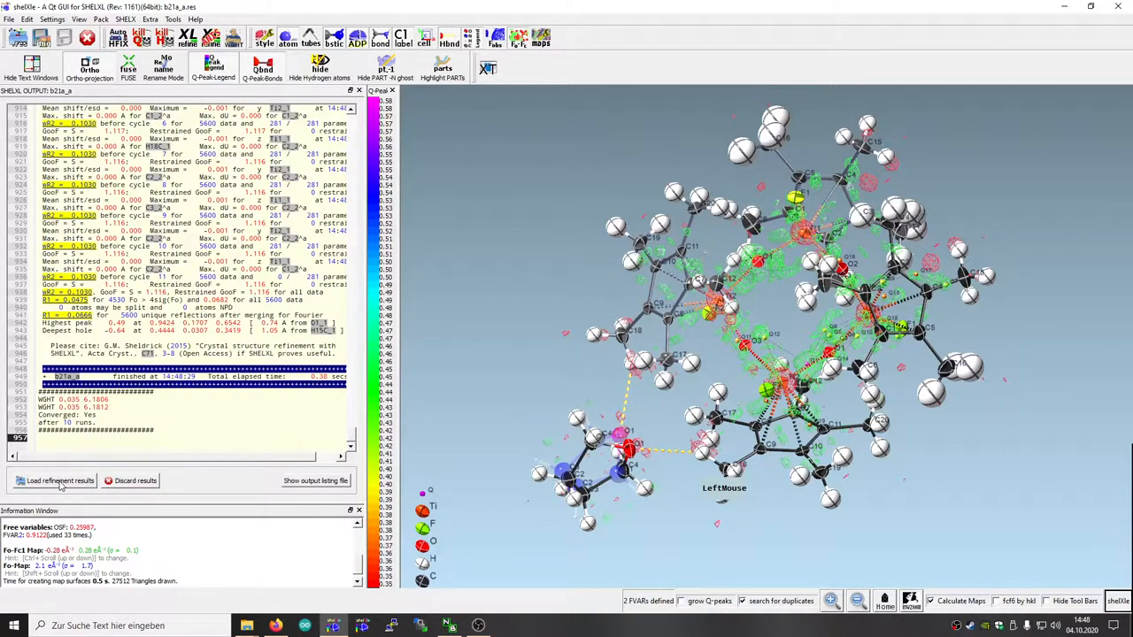
left_click(55, 481)
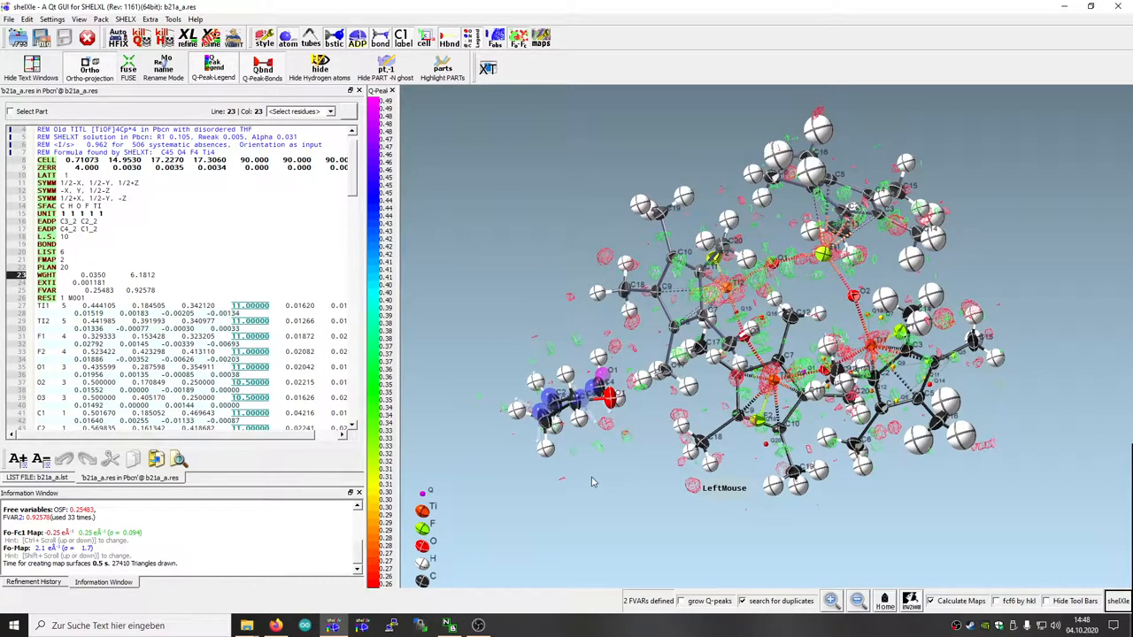
- Rotate the refined structure to a different view
left_click_drag(593, 481, 564, 500)
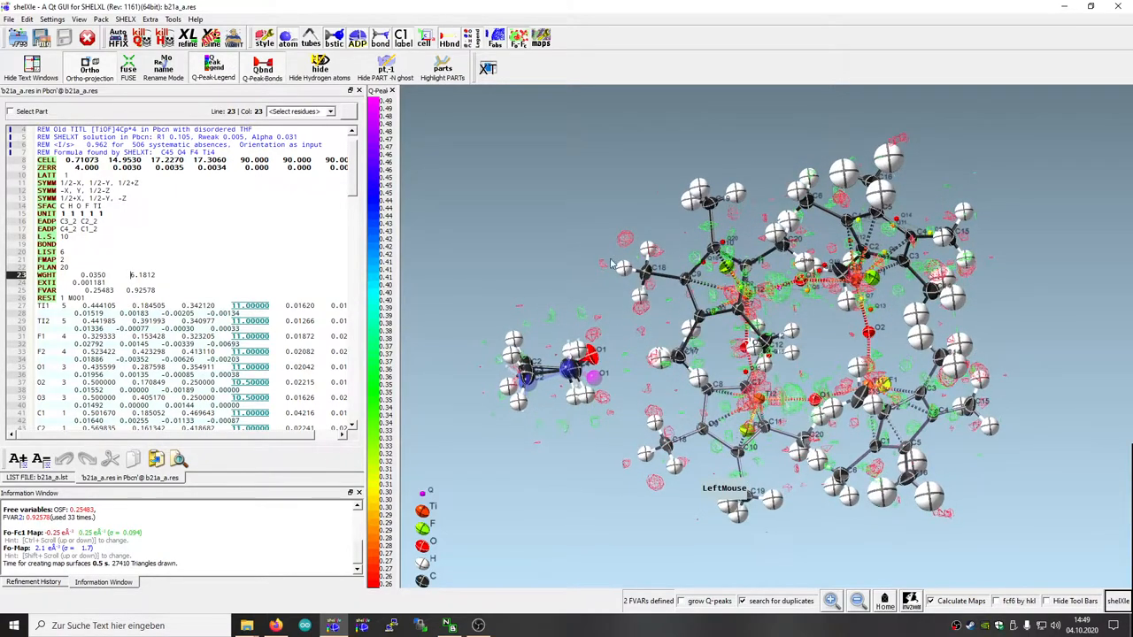
mouse_move(1079, 213)
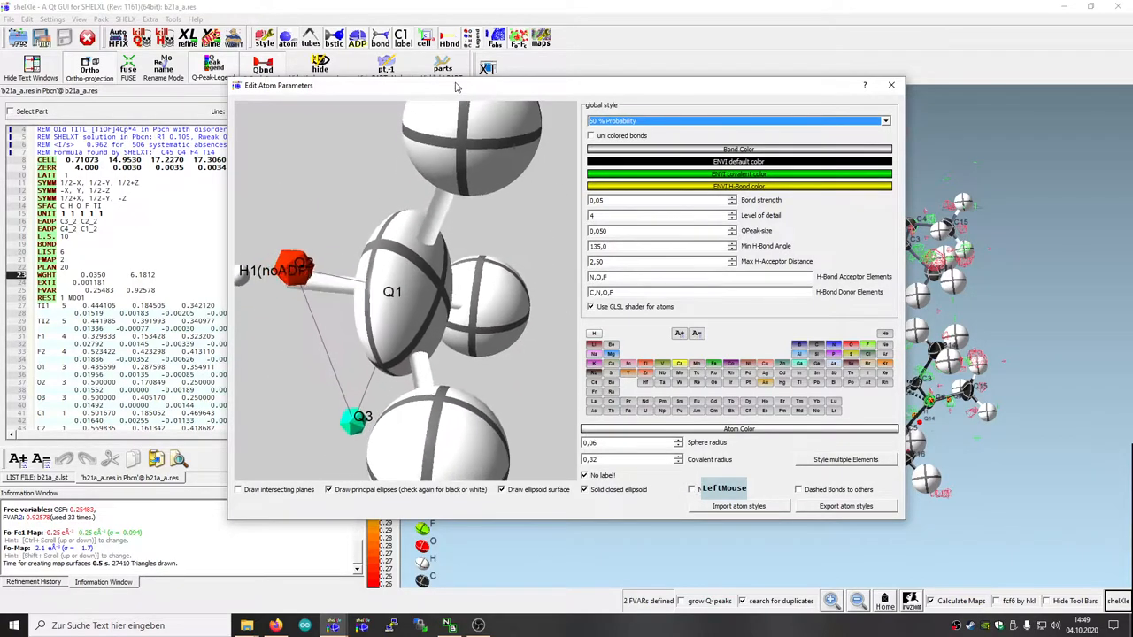
- Check the new hydrogen style in the rotated preview and close the atom settings
left_click_drag(398, 309, 394, 272)
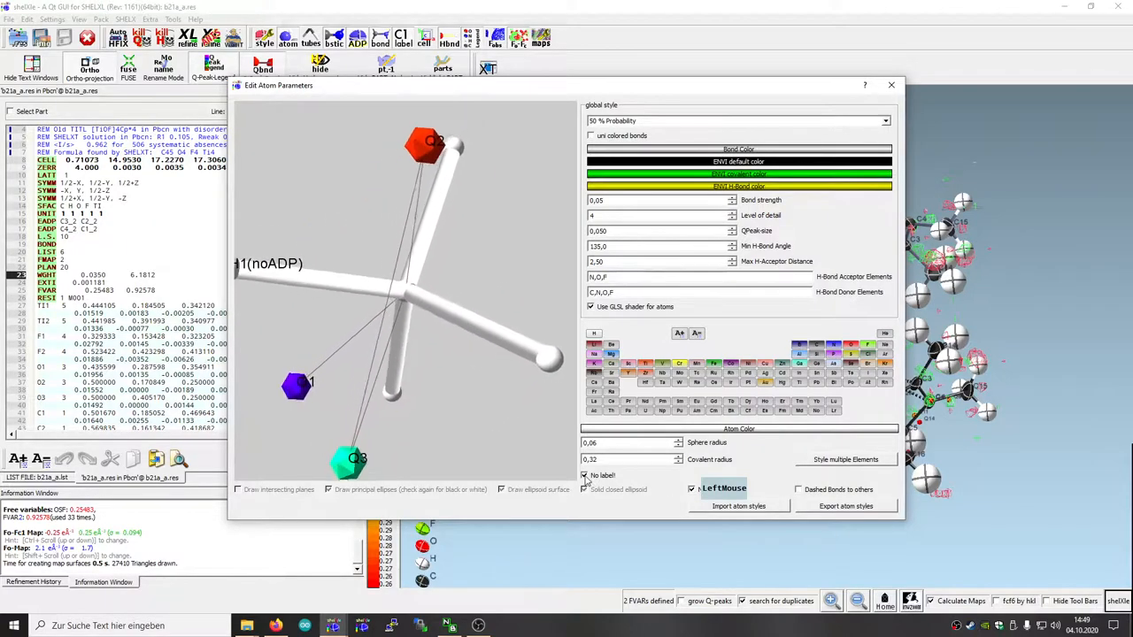
left_click_drag(399, 309, 399, 266)
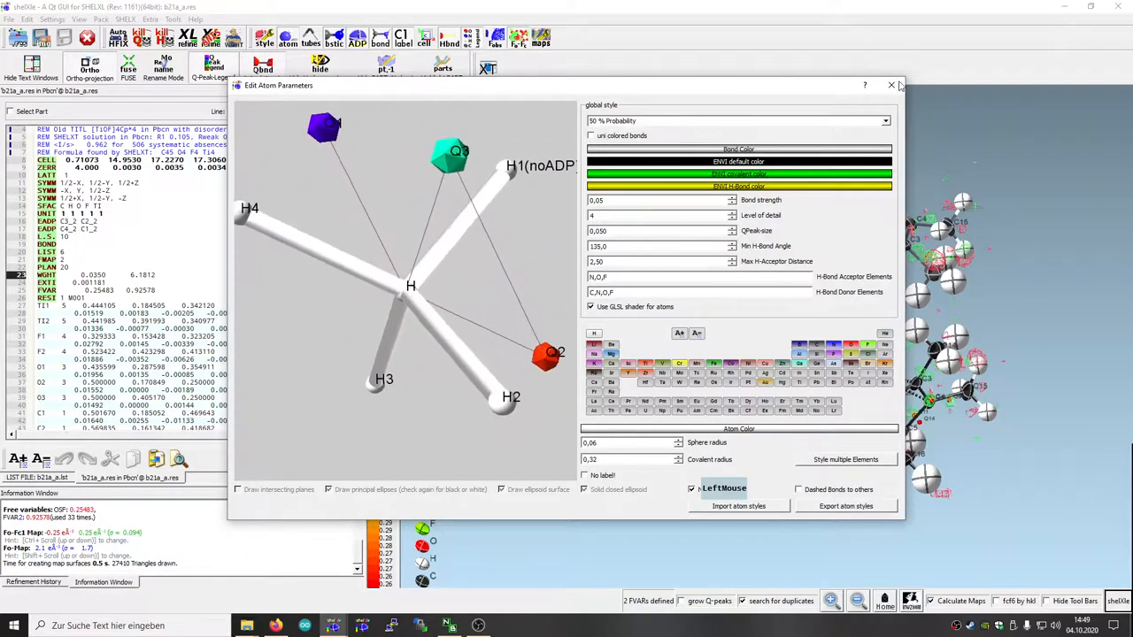
left_click(891, 85)
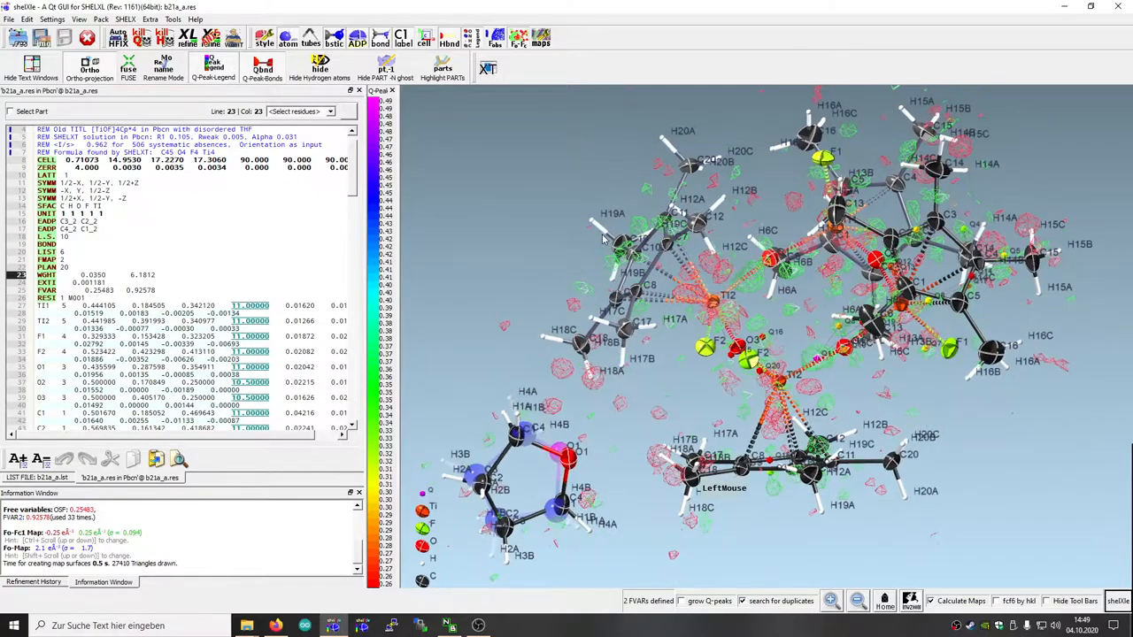
left_click_drag(601, 239, 549, 265)
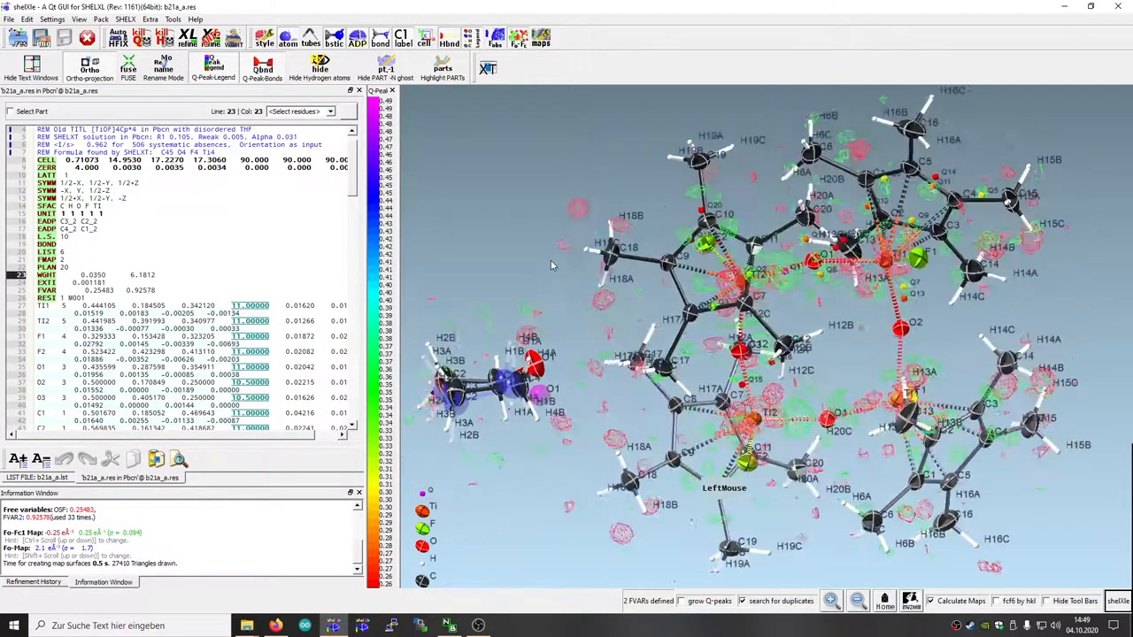